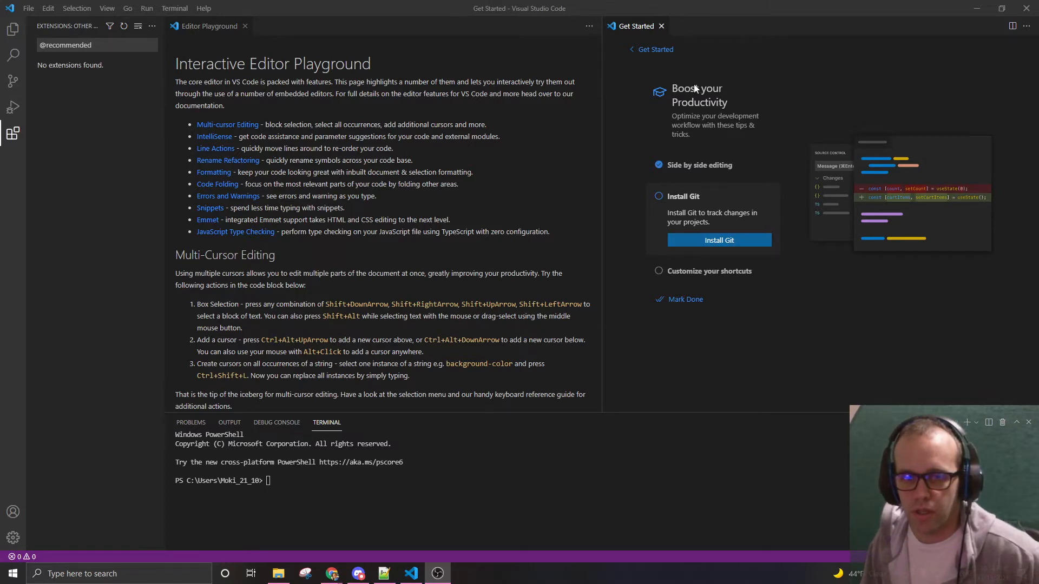
{"action": "mouse_move", "coordinate": [648, 44]}
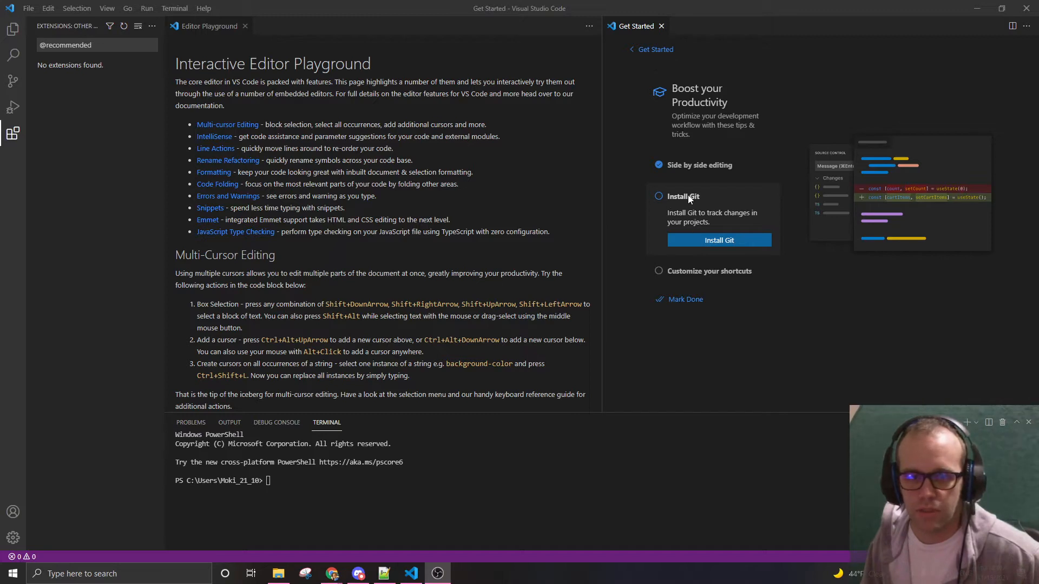
{"action": "mouse_move", "coordinate": [694, 205]}
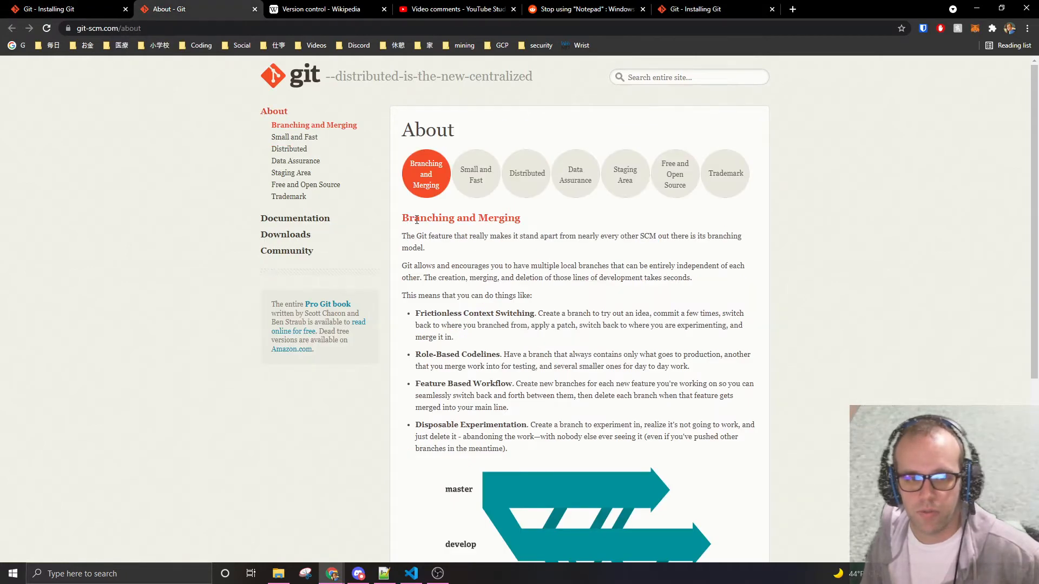
Step: Read the git-scm About page and the Wikipedia Version control article
{"action": "double_click", "coordinate": [648, 236]}
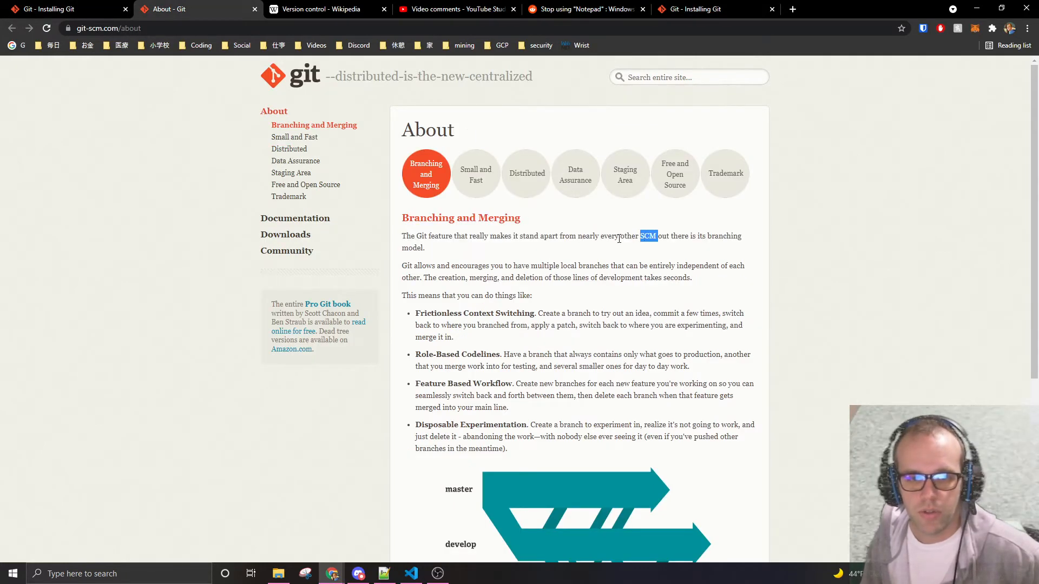
{"action": "left_click", "coordinate": [325, 9]}
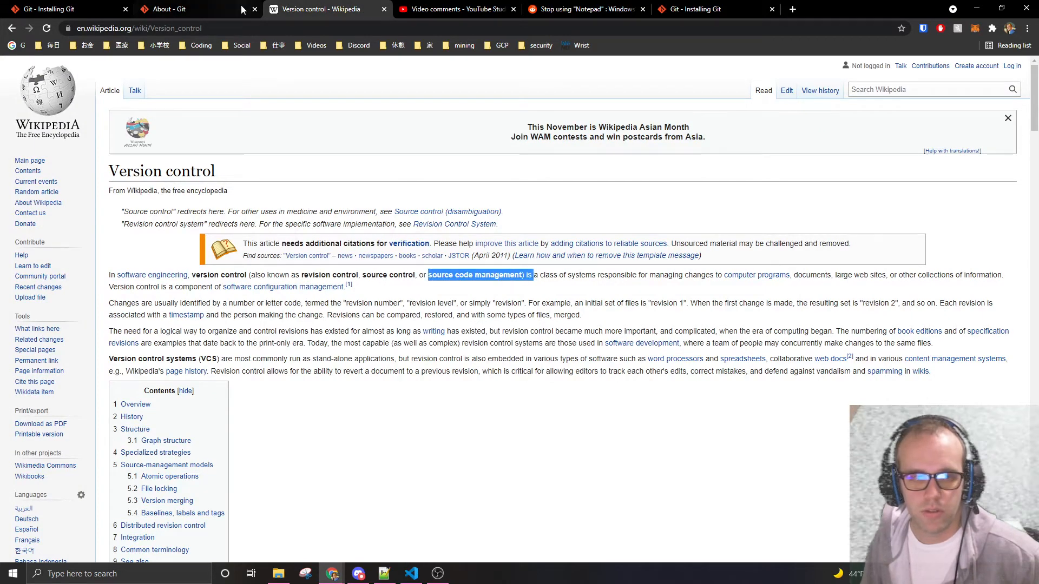
{"action": "left_click", "coordinate": [192, 9]}
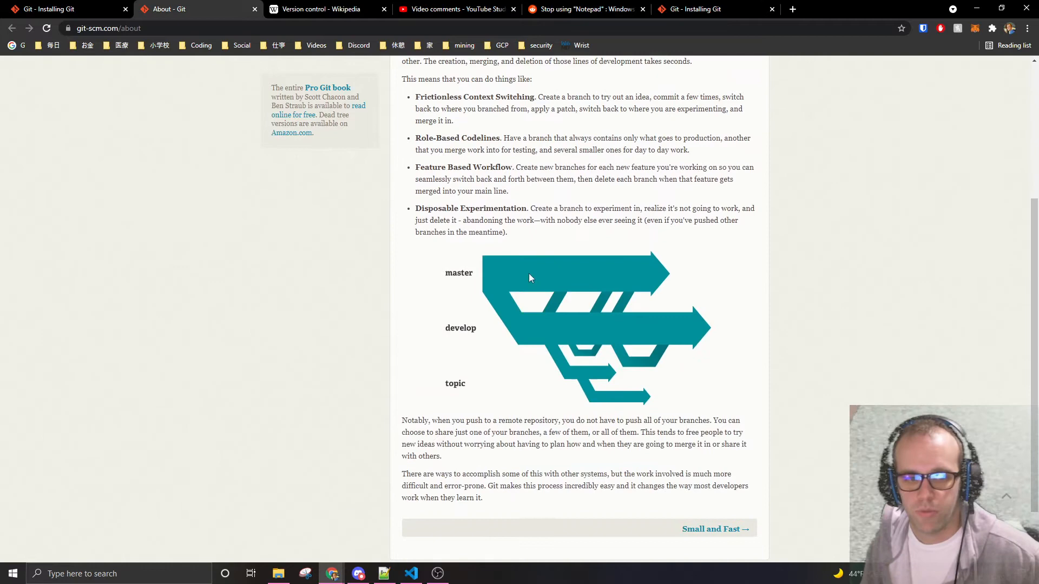
{"action": "mouse_move", "coordinate": [523, 263]}
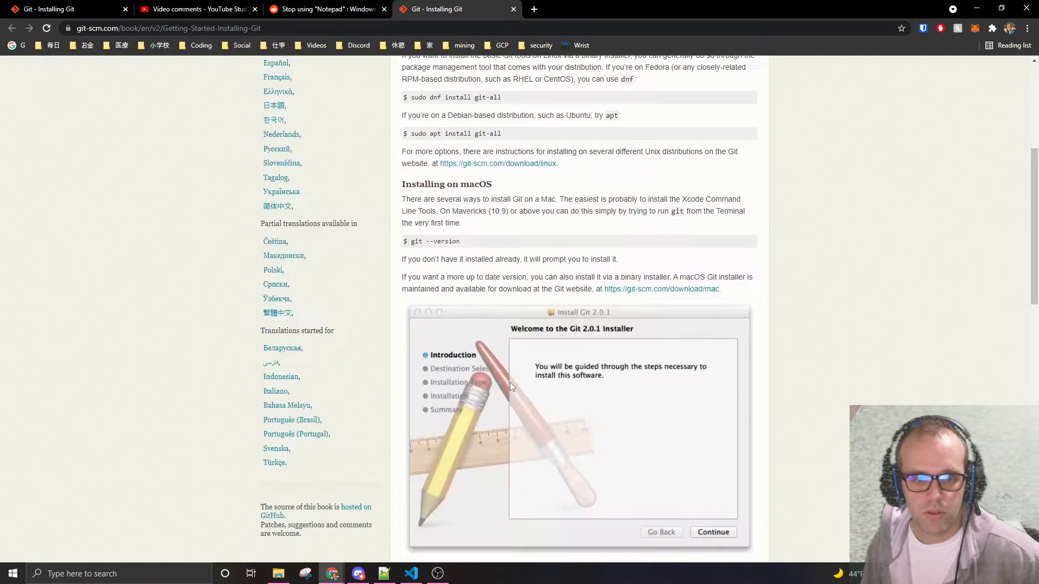
Step: Scroll the Installing Git guide and follow git-scm.com/download/win to download the installer
{"action": "scroll", "scroll_direction": "down", "scroll_amount": 3}
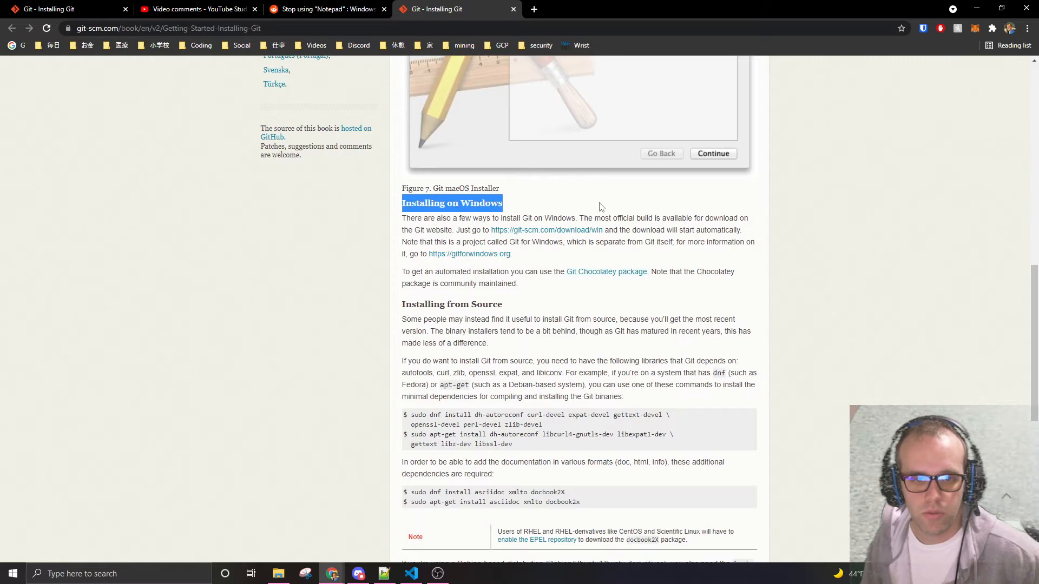
{"action": "left_click", "coordinate": [546, 230]}
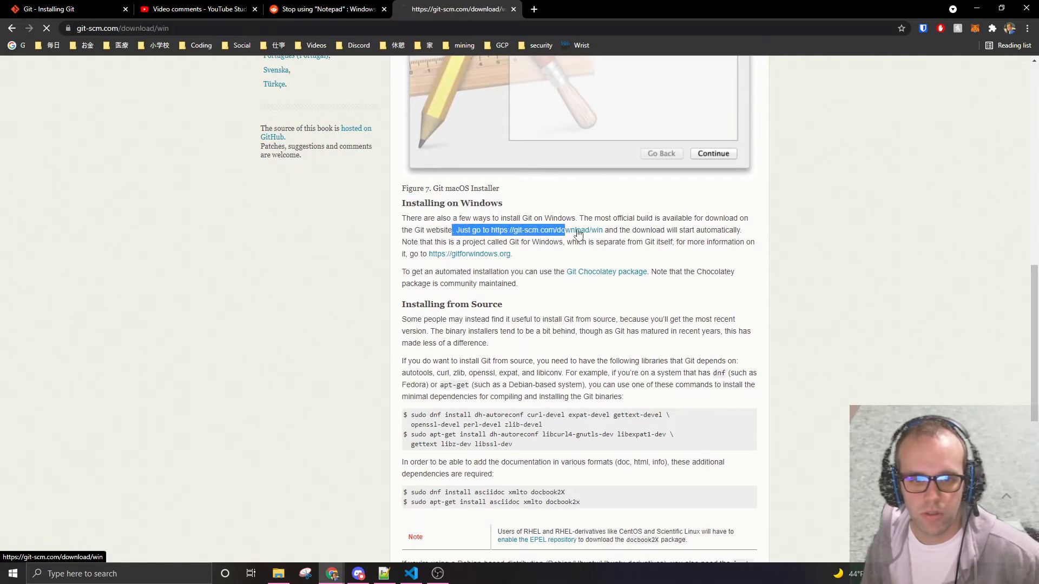
{"action": "left_click", "coordinate": [528, 230]}
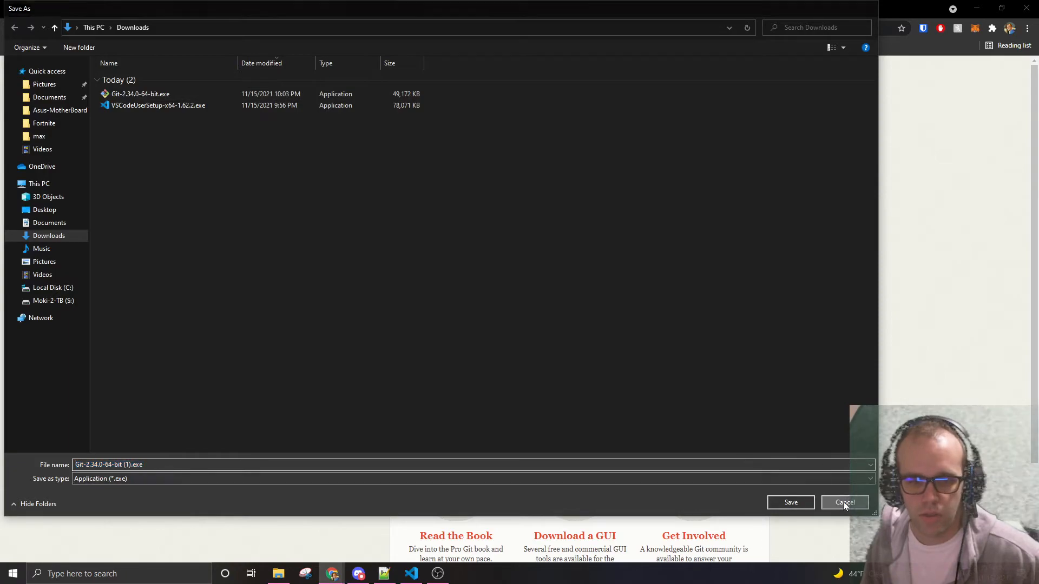
Step: Run Git-2.34.0-64-bit.exe, accepting default destination, components and Start Menu folder
{"action": "left_click", "coordinate": [844, 502]}
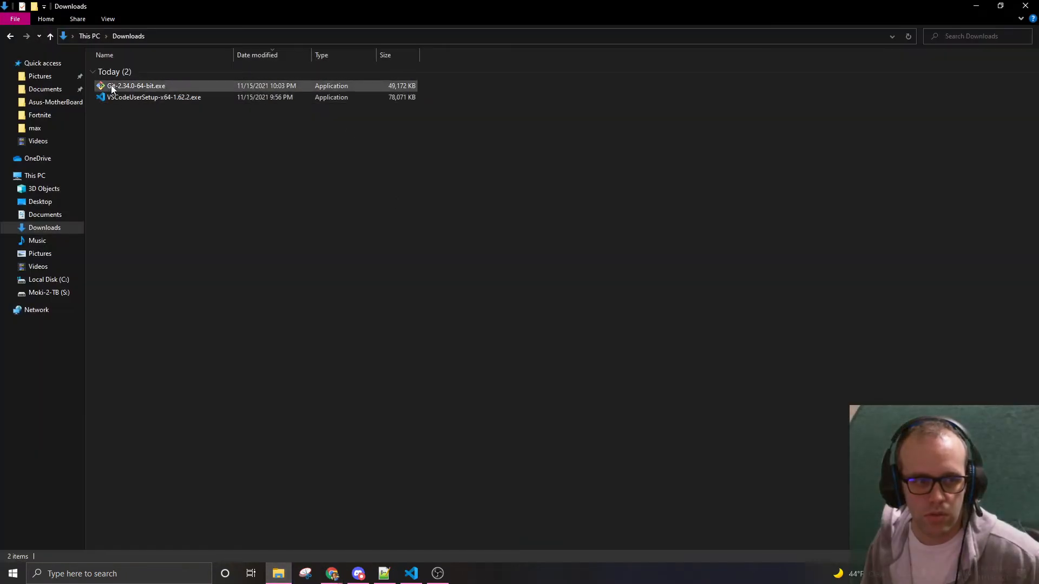
{"action": "double_click", "coordinate": [136, 86]}
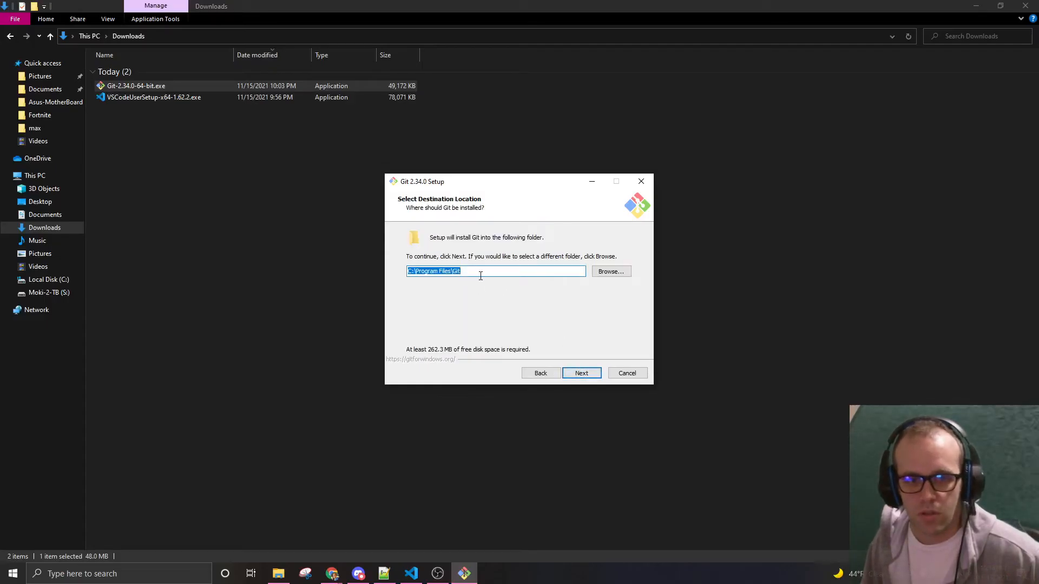
{"action": "left_click", "coordinate": [581, 373]}
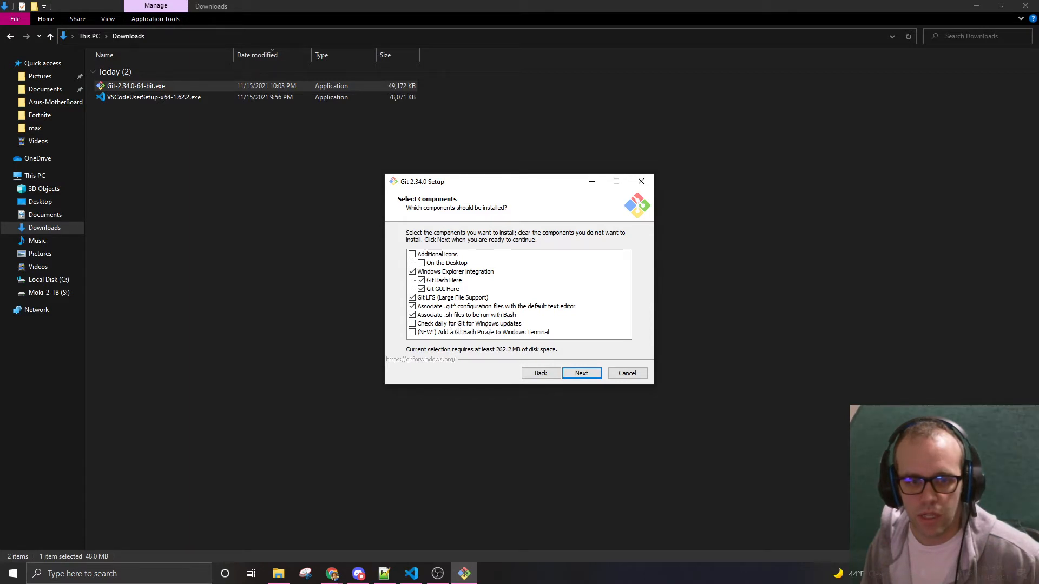
{"action": "left_click", "coordinate": [469, 323]}
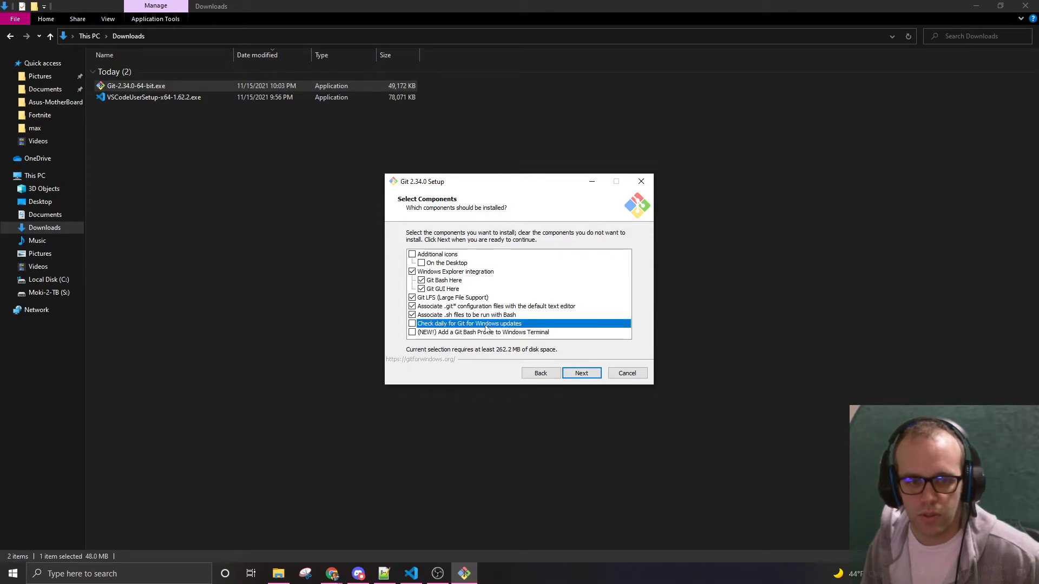
{"action": "left_click", "coordinate": [581, 372]}
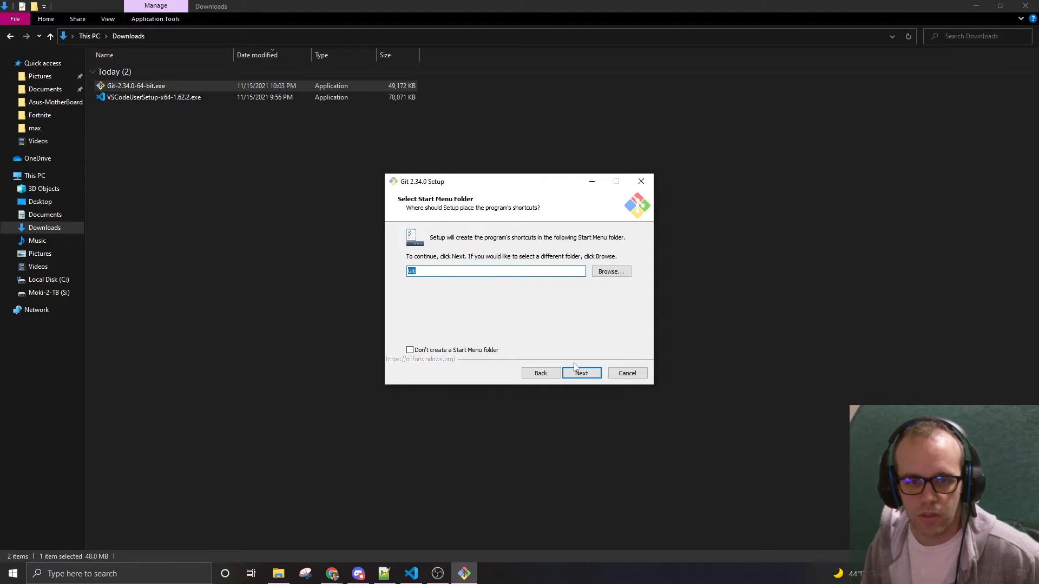
{"action": "left_click", "coordinate": [581, 373]}
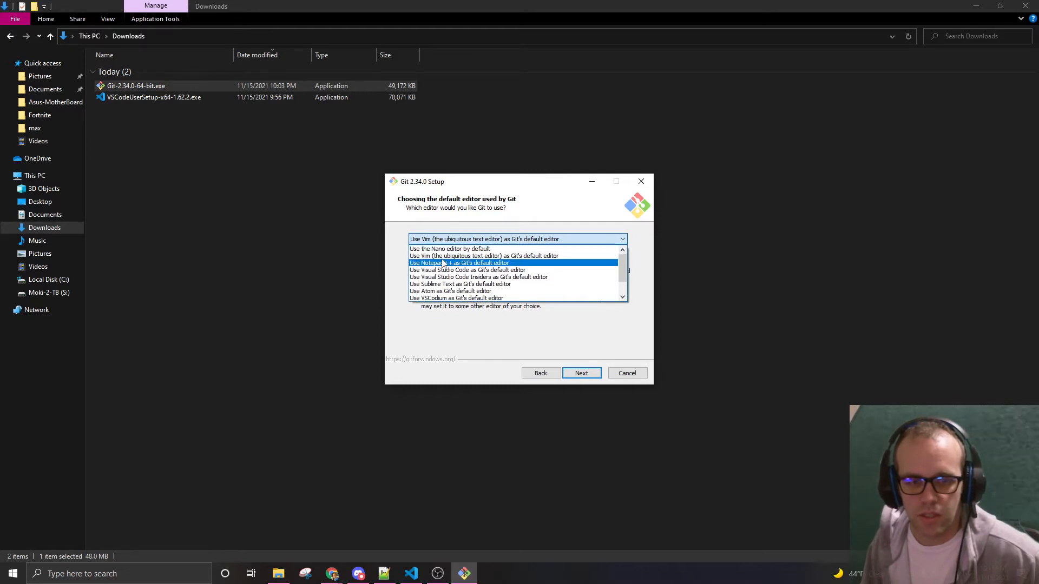
Step: Try Notepad++ and VS Code Insiders, then pick Visual Studio Code as default editor
{"action": "left_click", "coordinate": [459, 263]}
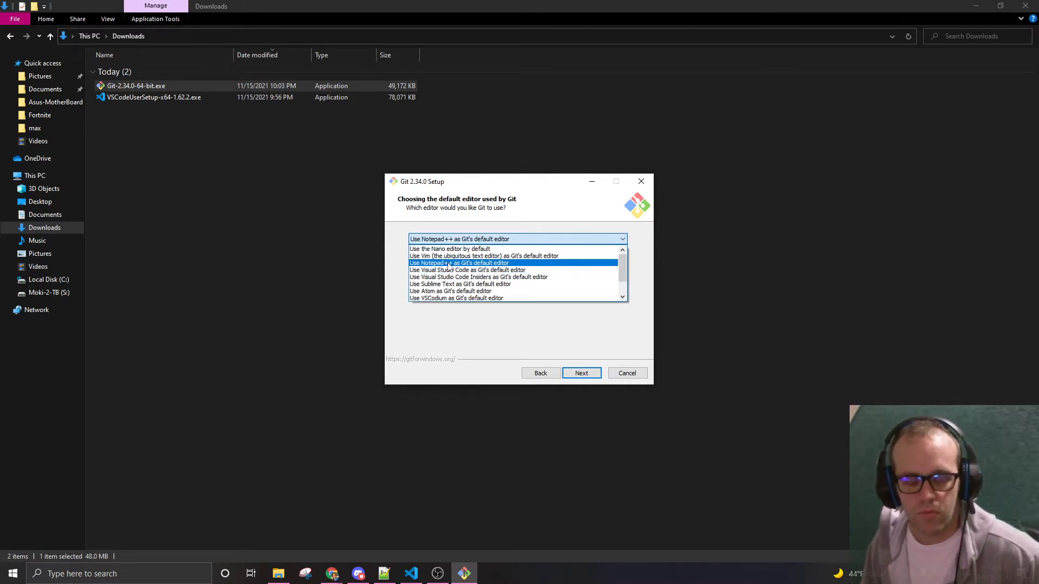
{"action": "left_click", "coordinate": [459, 263]}
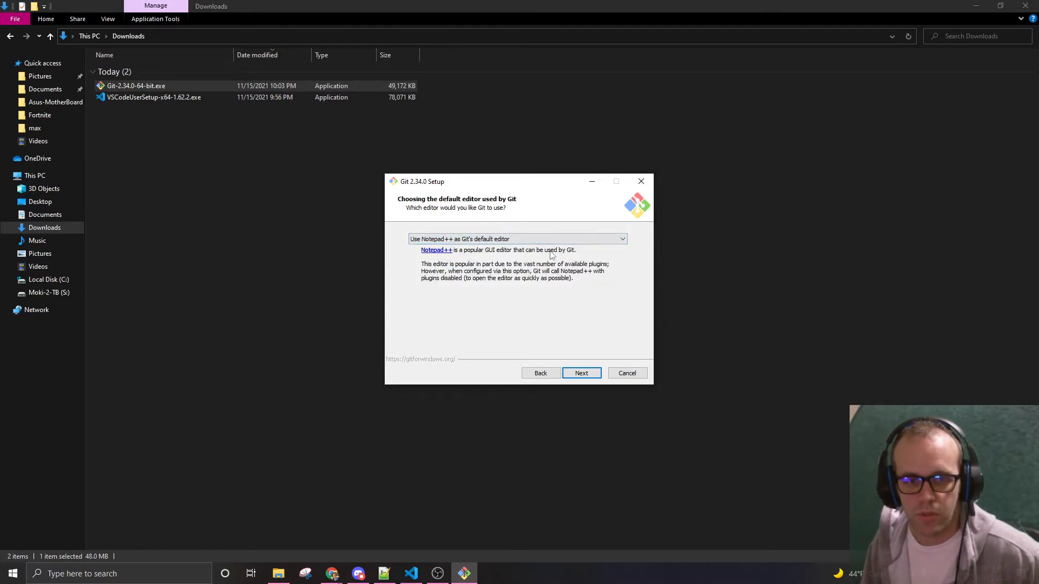
{"action": "left_click", "coordinate": [517, 239]}
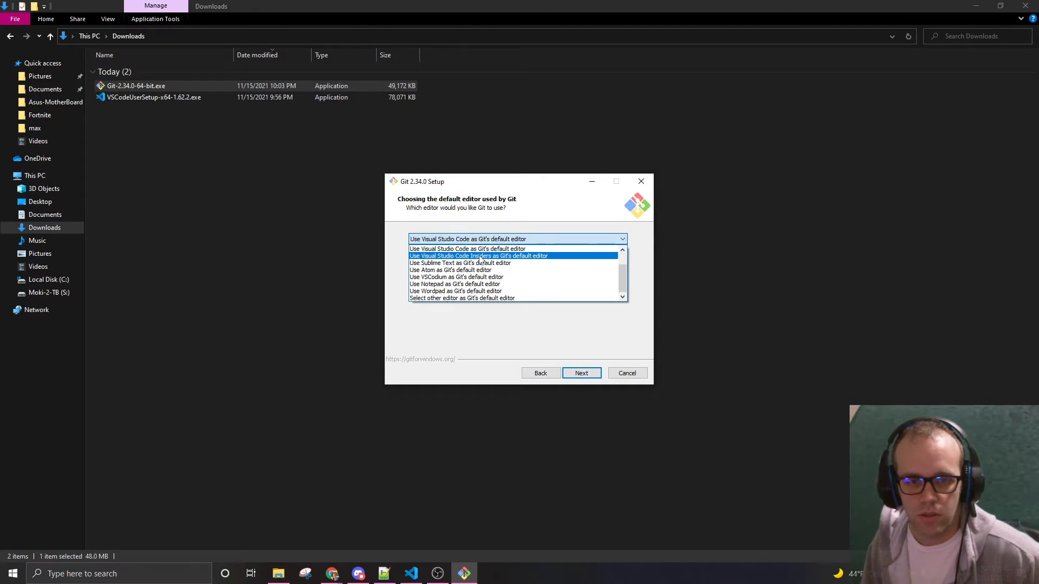
{"action": "left_click", "coordinate": [479, 256]}
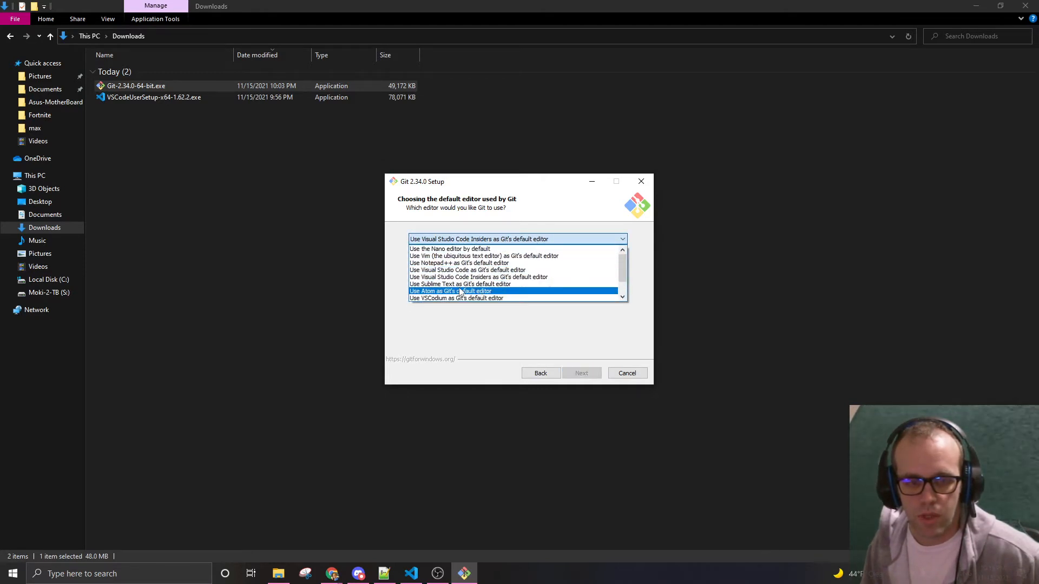
{"action": "scroll", "scroll_direction": "down", "scroll_amount": 3}
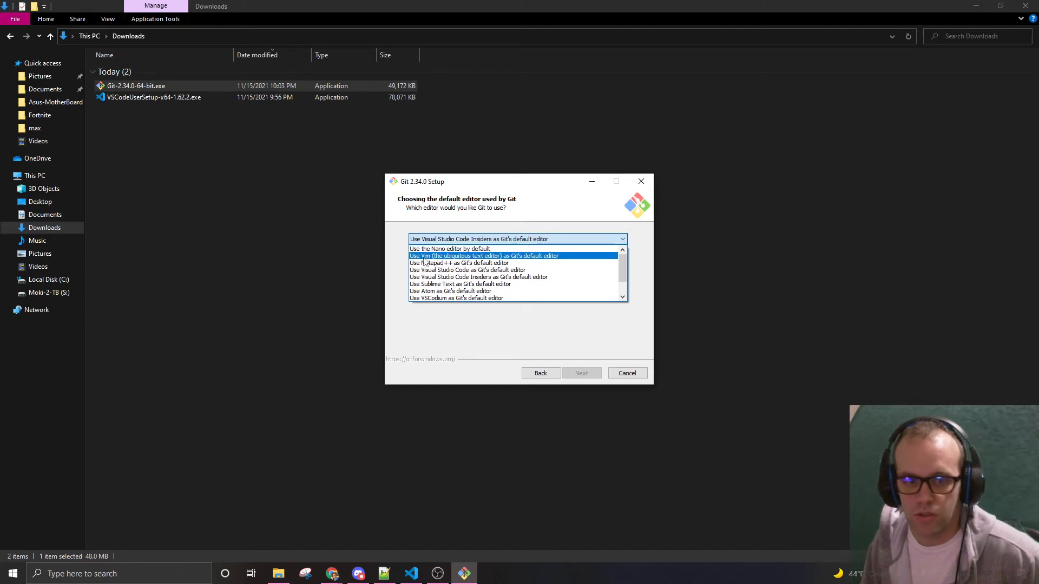
{"action": "mouse_move", "coordinate": [457, 259]}
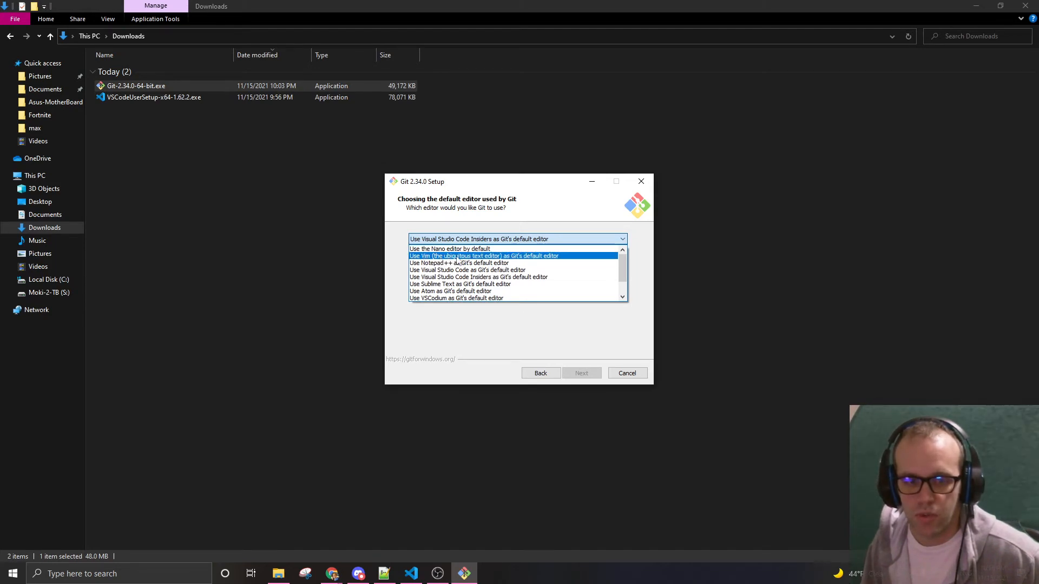
{"action": "left_click", "coordinate": [459, 263]}
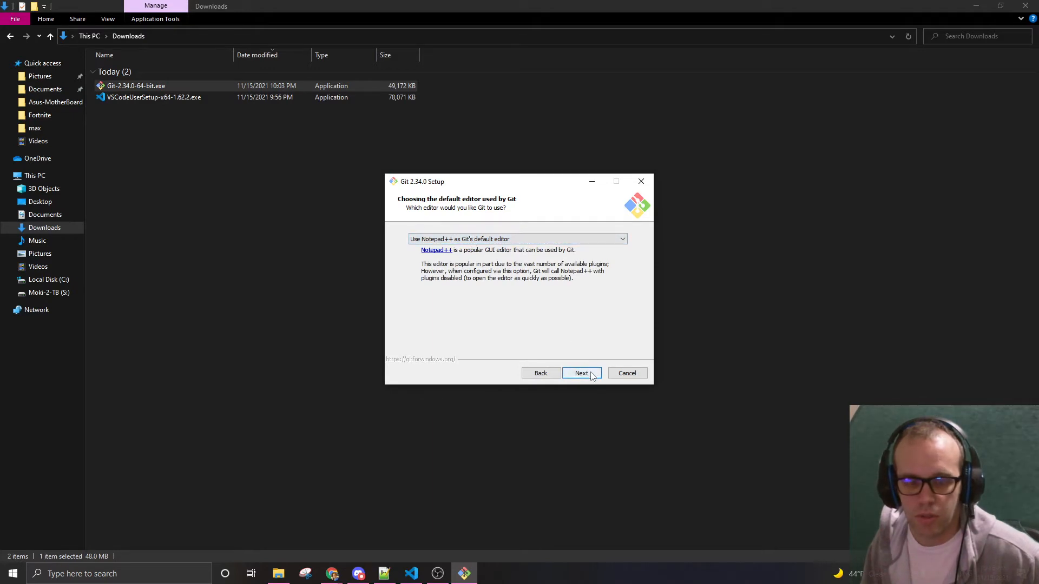
{"action": "left_click", "coordinate": [516, 239]}
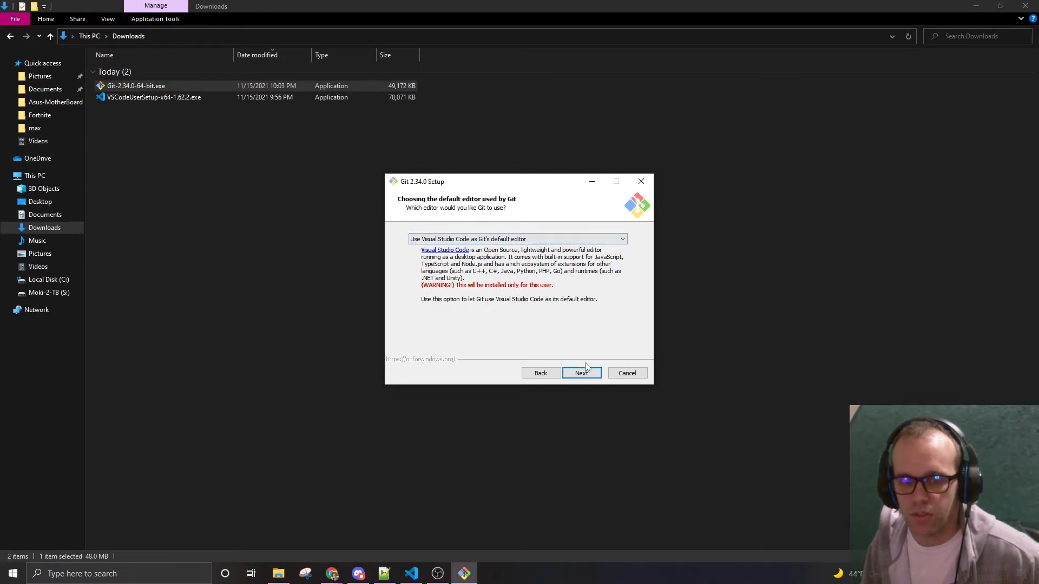
{"action": "left_click", "coordinate": [581, 373]}
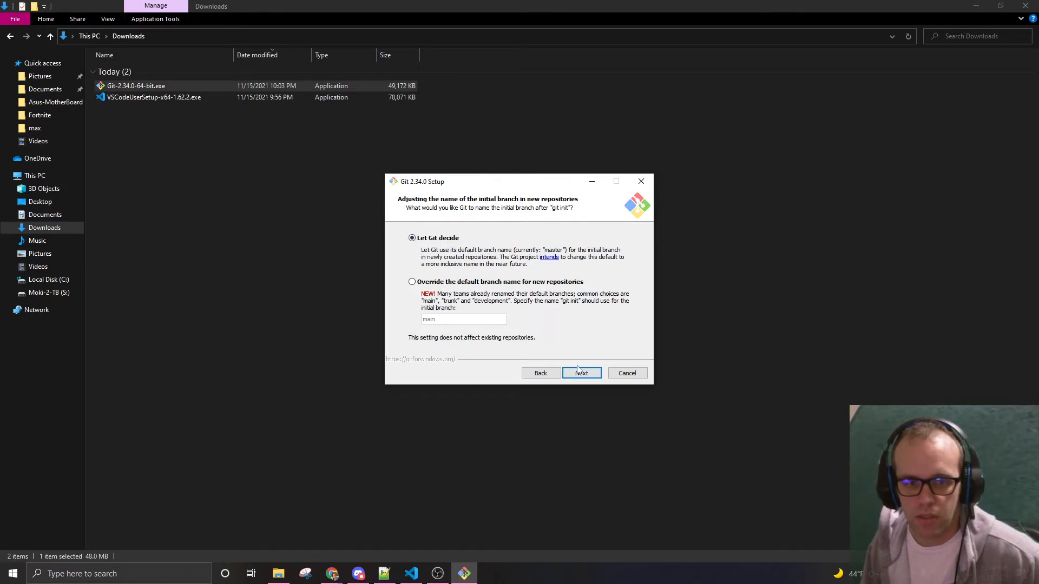
Step: Accept Git-decided branch naming, the recommended PATH setting and bundled OpenSSH
{"action": "left_click", "coordinate": [581, 373]}
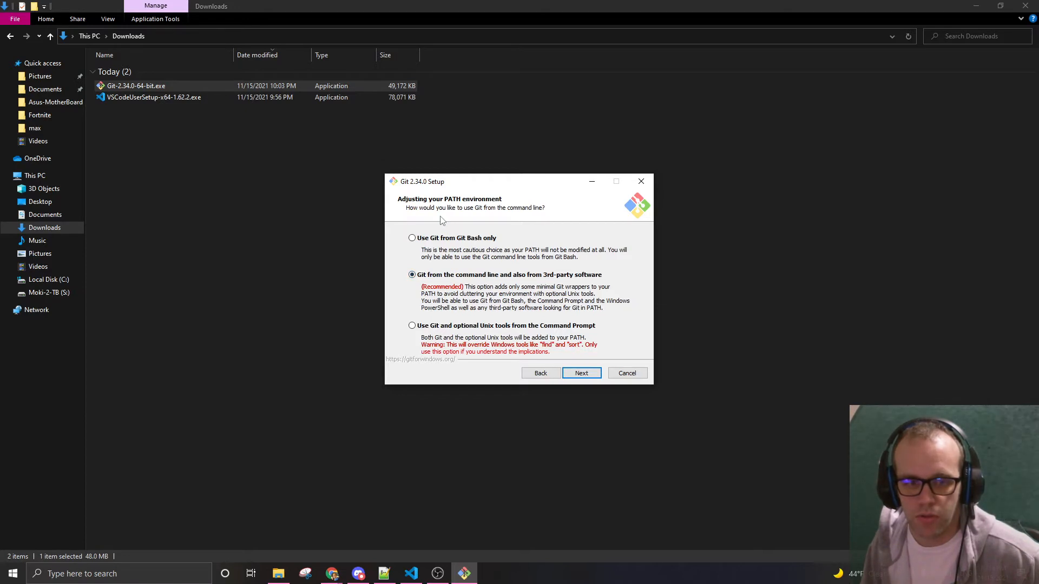
{"action": "left_click", "coordinate": [581, 373]}
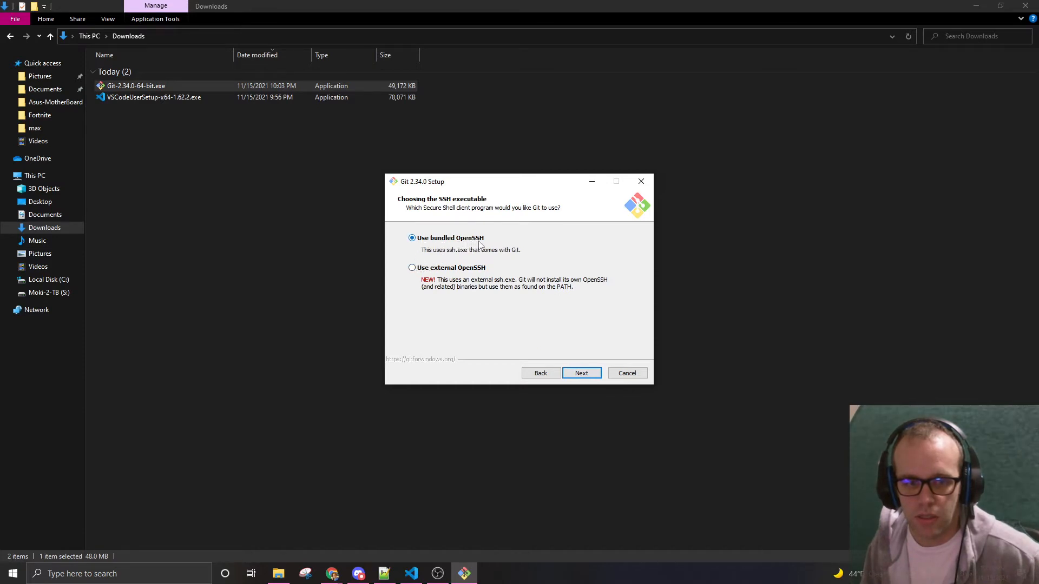
{"action": "mouse_move", "coordinate": [442, 255]}
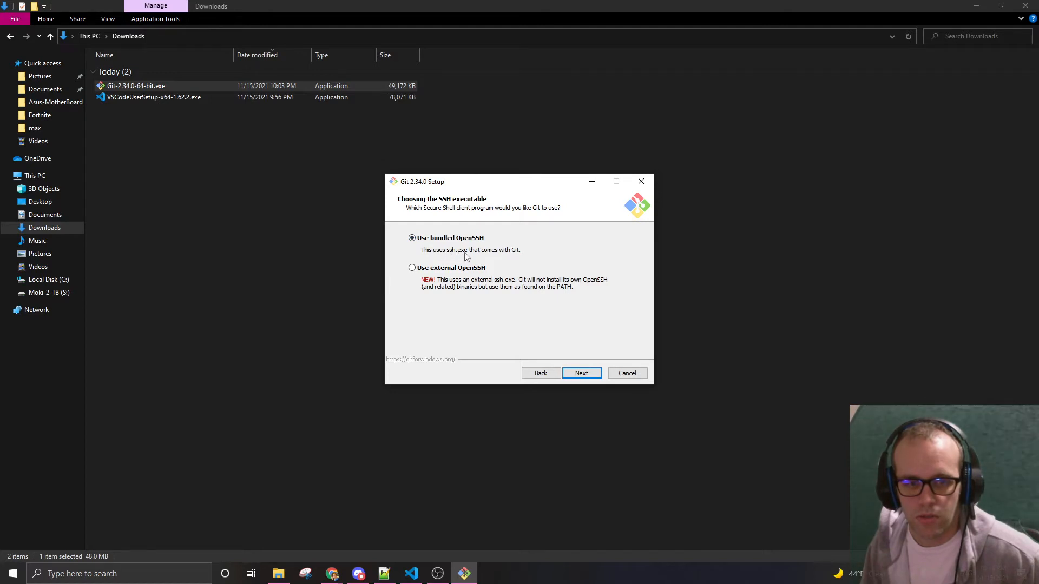
{"action": "mouse_move", "coordinate": [562, 356]}
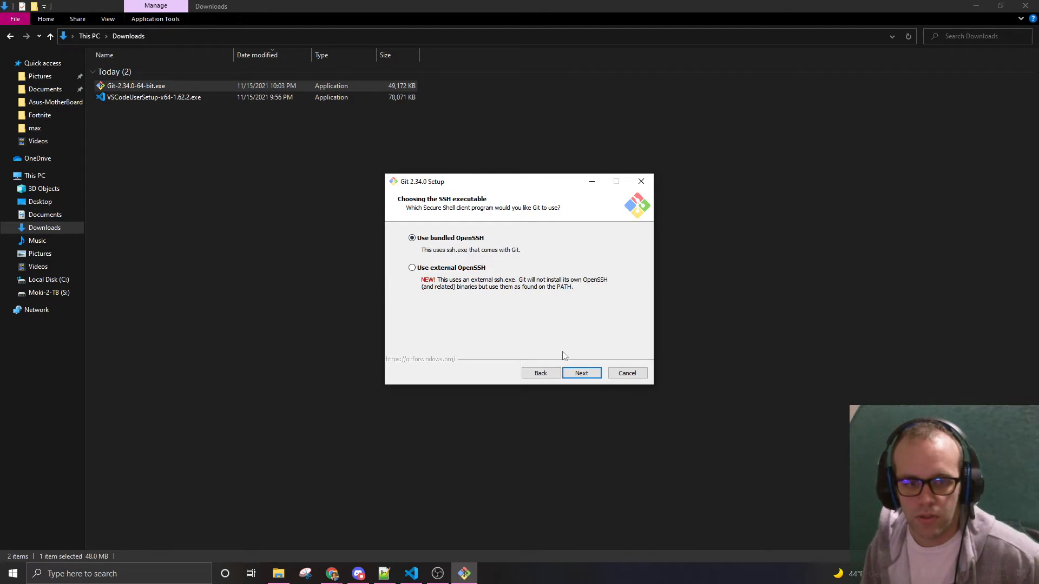
{"action": "left_click", "coordinate": [582, 373]}
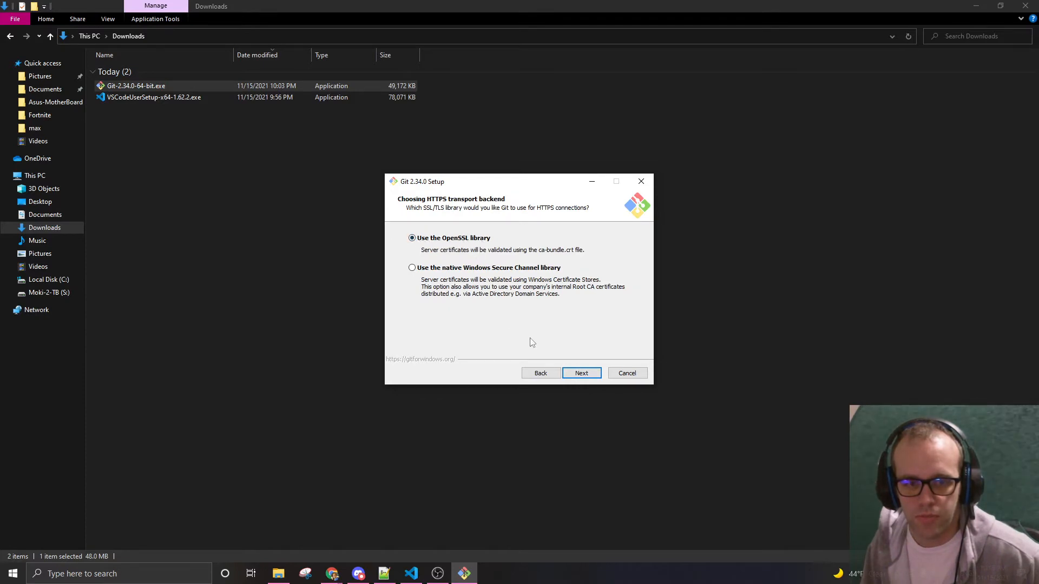
{"action": "mouse_move", "coordinate": [493, 272]}
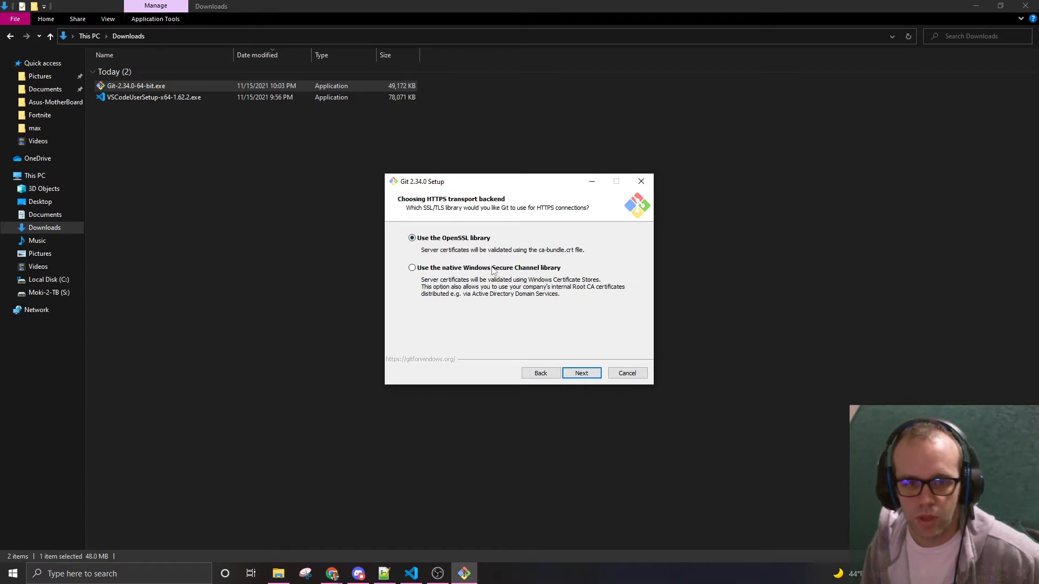
Step: Accept the OpenSSL library and 'Checkout Windows-style, commit Unix-style' line endings
{"action": "left_click", "coordinate": [581, 373]}
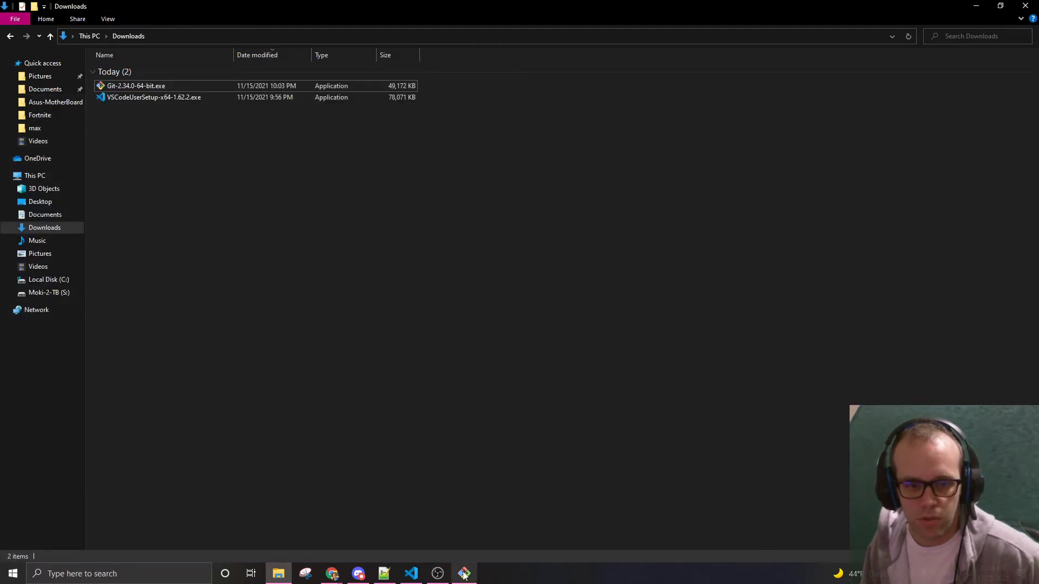
{"action": "left_click", "coordinate": [581, 373]}
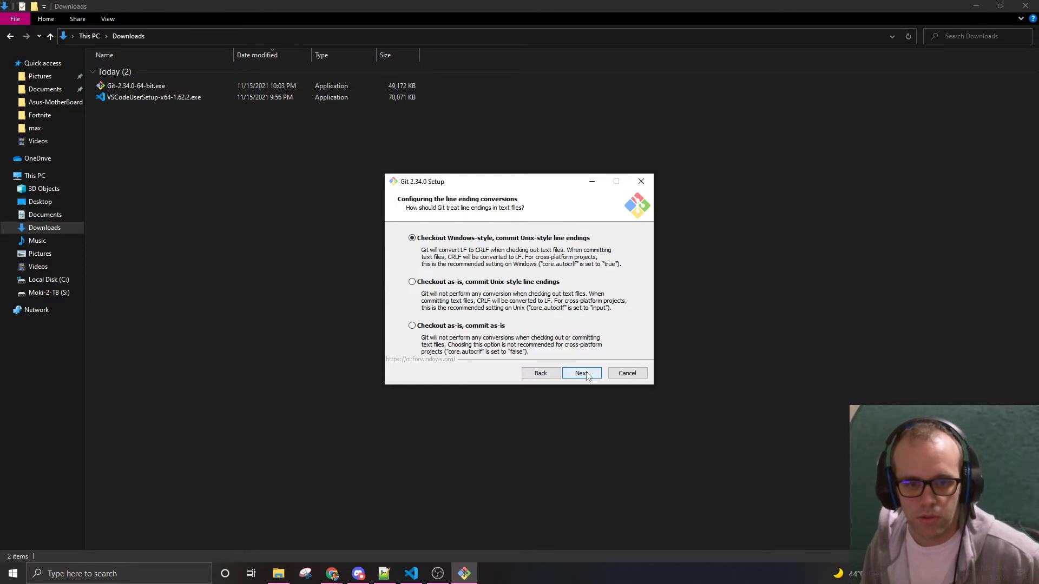
{"action": "left_click", "coordinate": [582, 373]}
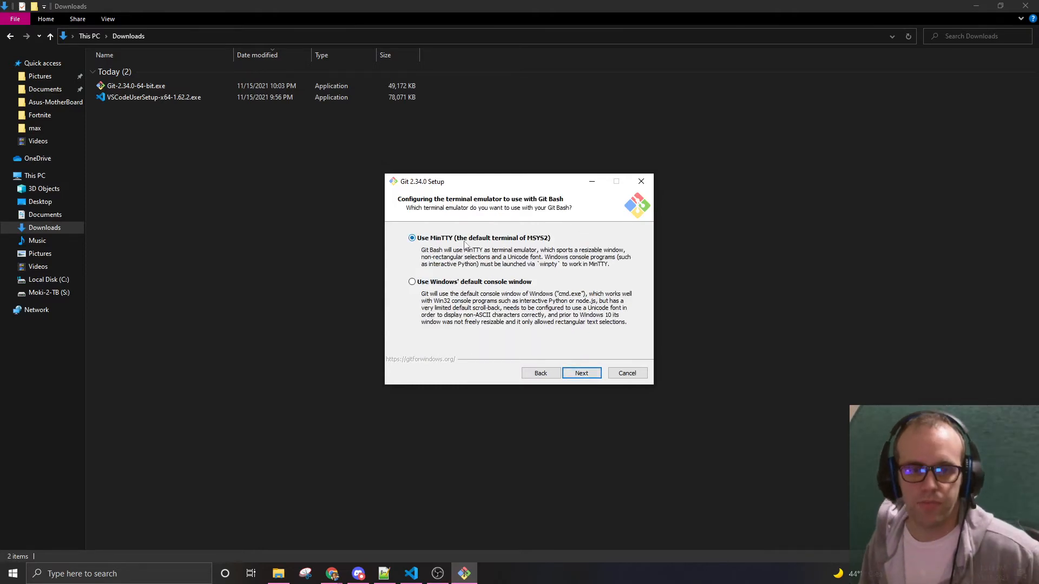
{"action": "mouse_move", "coordinate": [537, 244]}
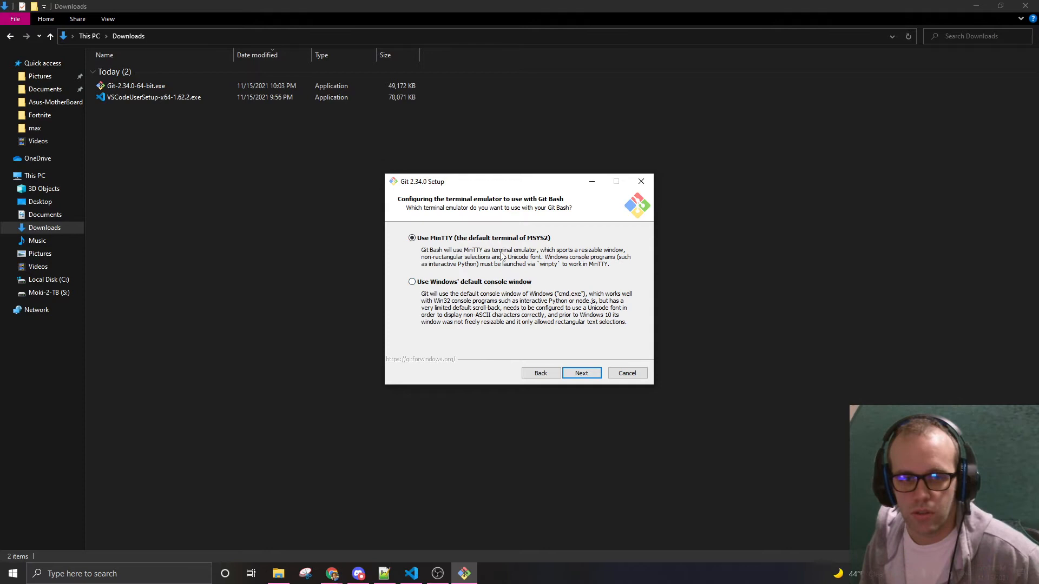
{"action": "mouse_move", "coordinate": [446, 307]}
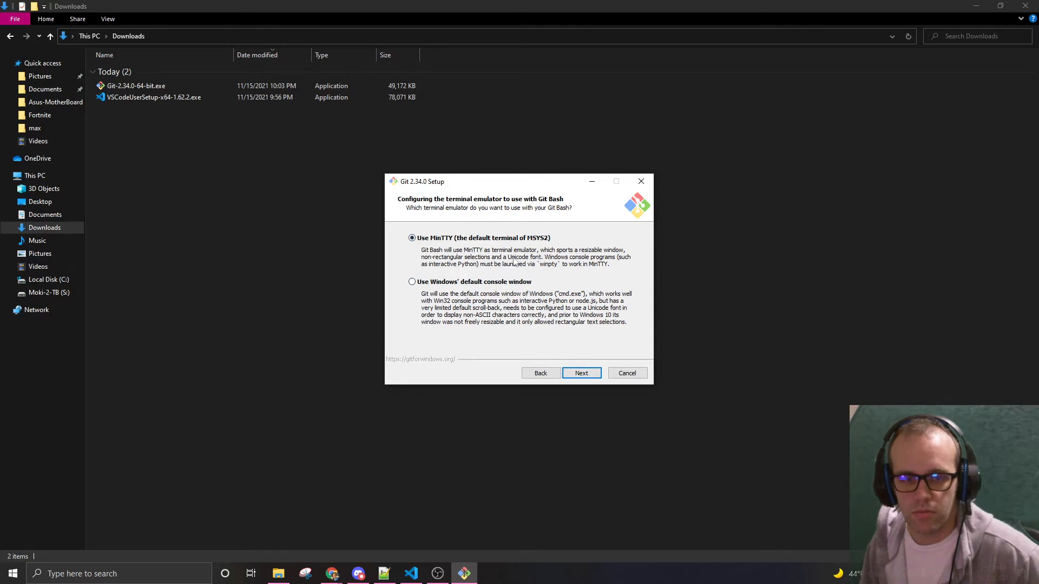
{"action": "mouse_move", "coordinate": [534, 296]}
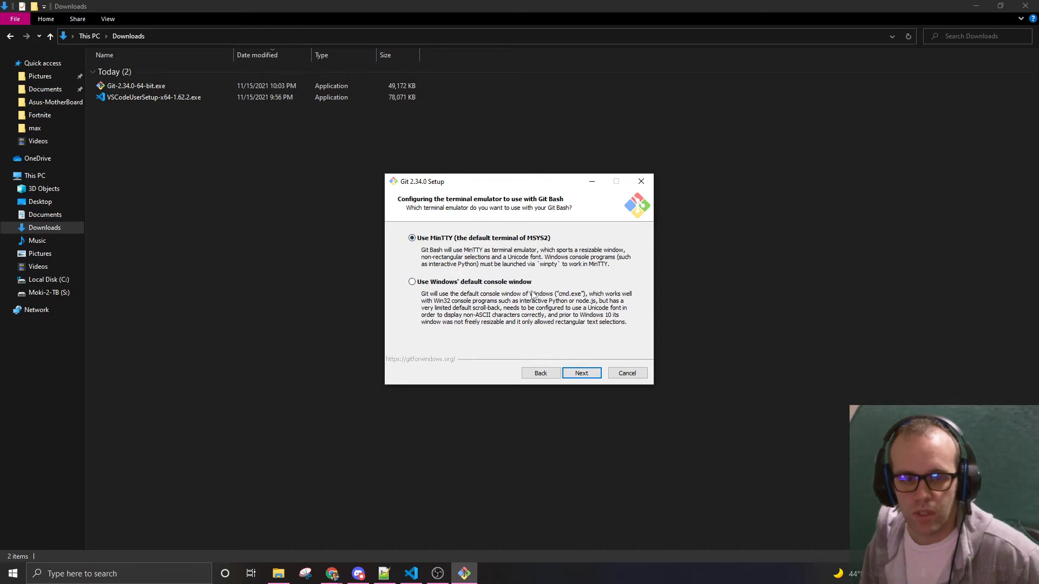
{"action": "mouse_move", "coordinate": [434, 271]}
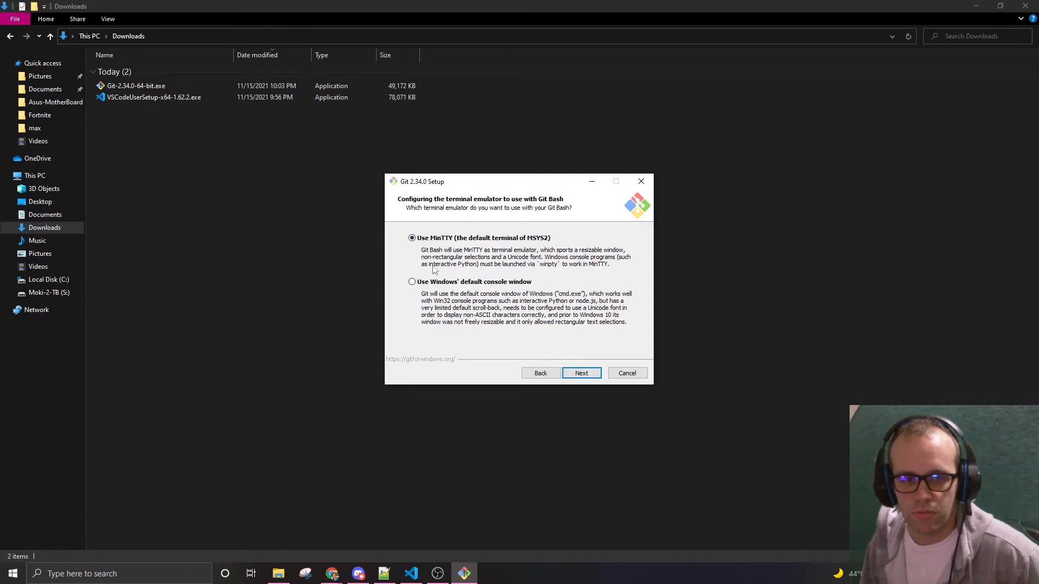
{"action": "mouse_move", "coordinate": [488, 263]}
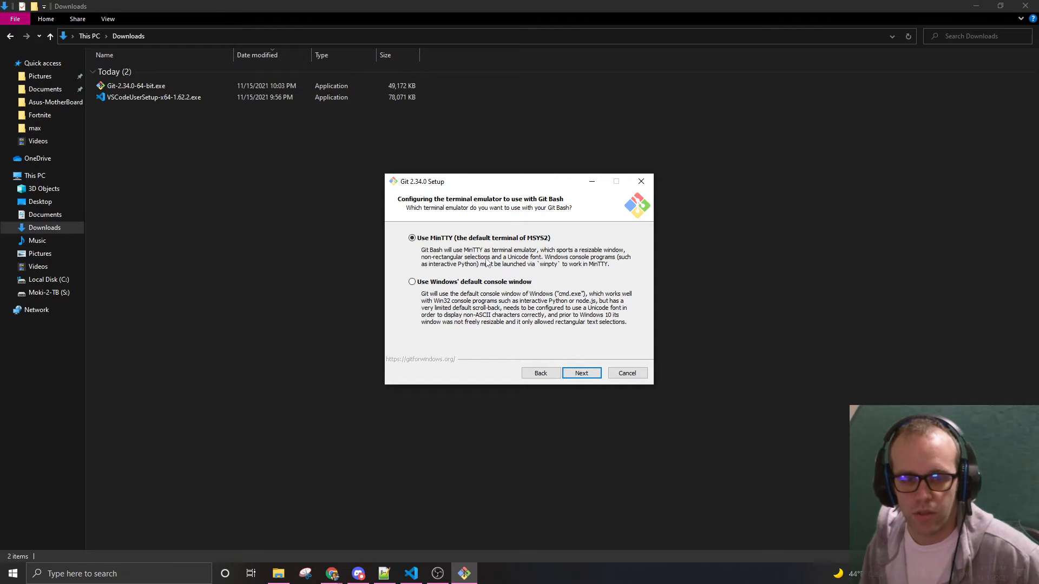
{"action": "mouse_move", "coordinate": [484, 251]}
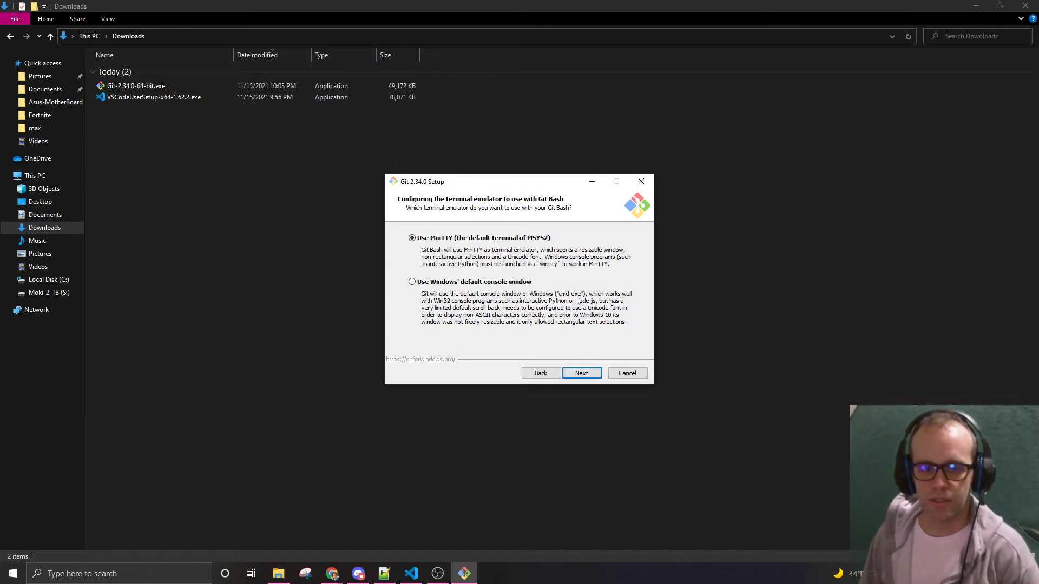
Step: Accept MinTTY, the MSYS2 default terminal, for Git Bash
{"action": "left_click", "coordinate": [581, 373]}
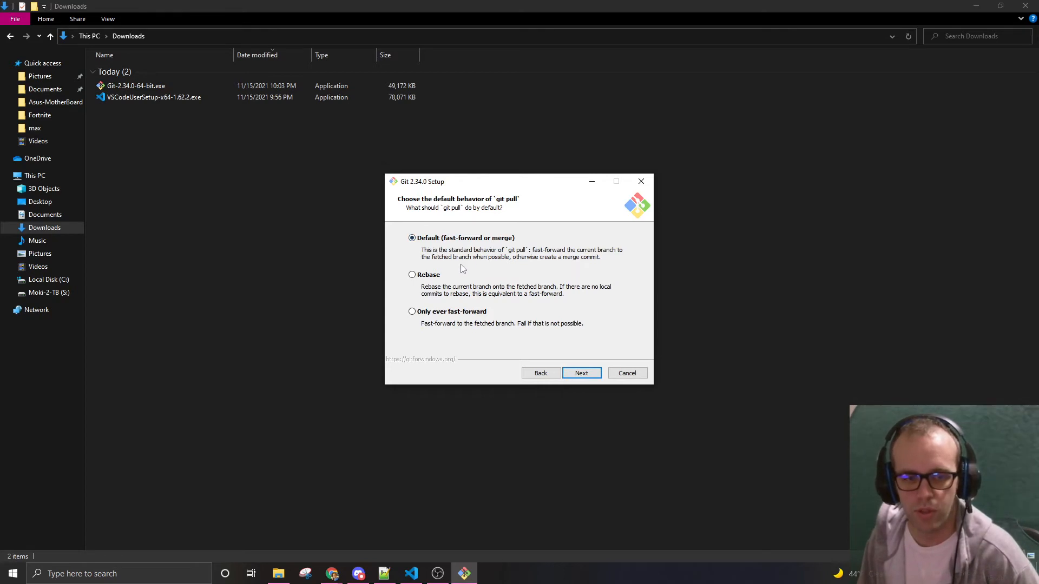
{"action": "mouse_move", "coordinate": [484, 258]}
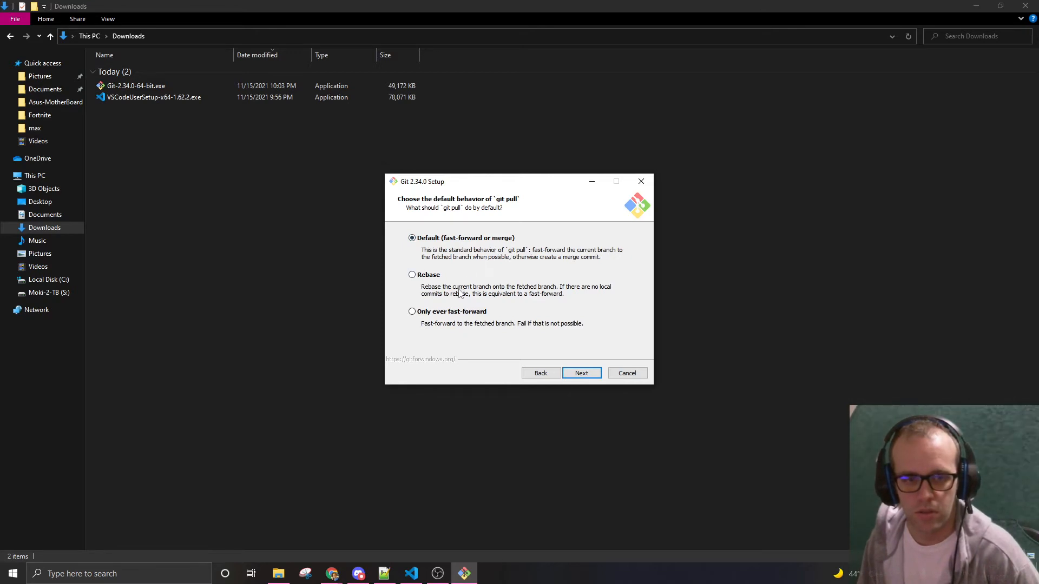
{"action": "mouse_move", "coordinate": [479, 204]}
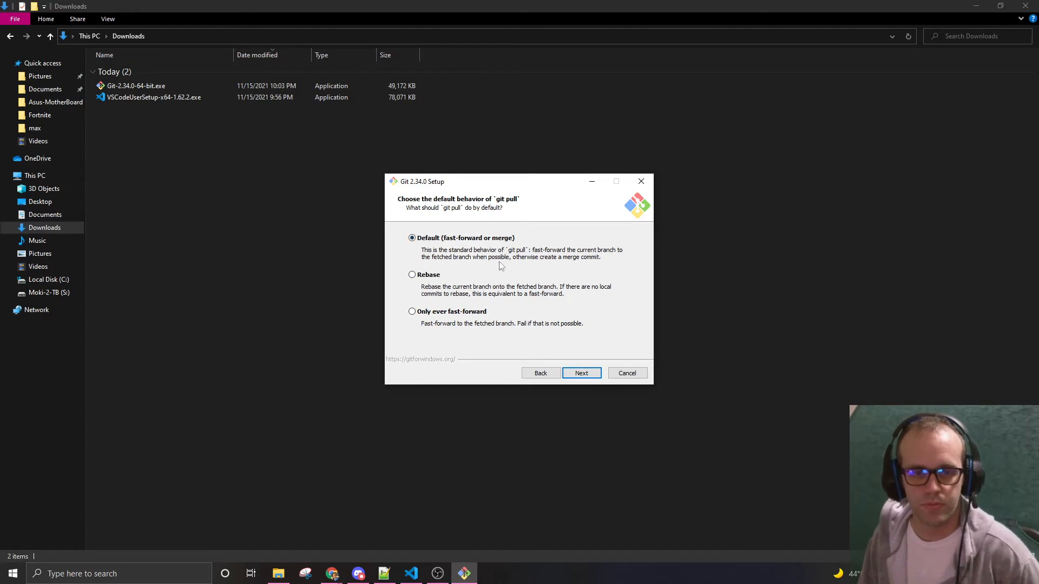
Step: Accept fast-forward-or-merge pull behaviour and Git Credential Manager Core
{"action": "left_click", "coordinate": [582, 373]}
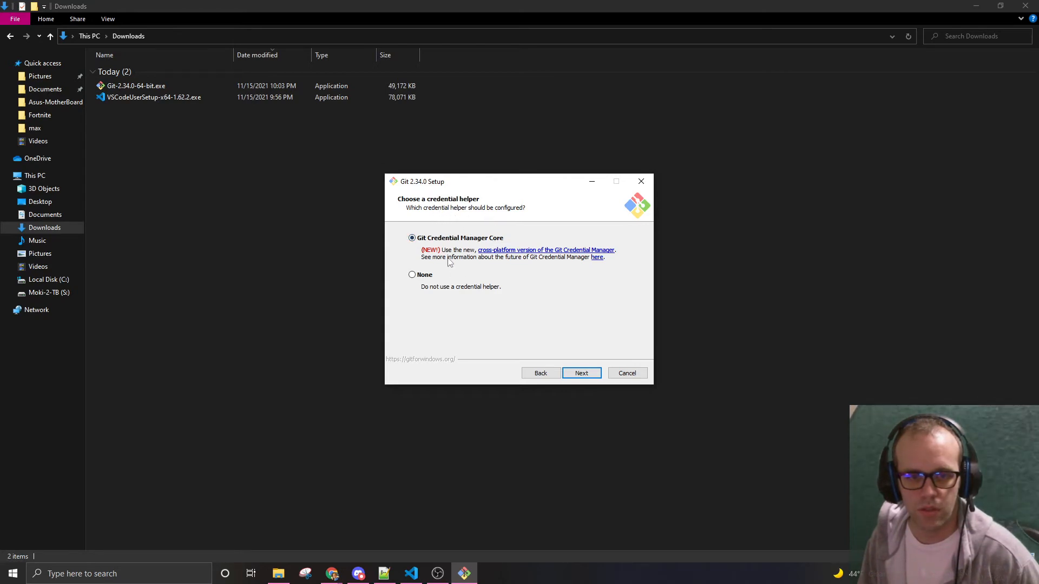
{"action": "mouse_move", "coordinate": [458, 287]}
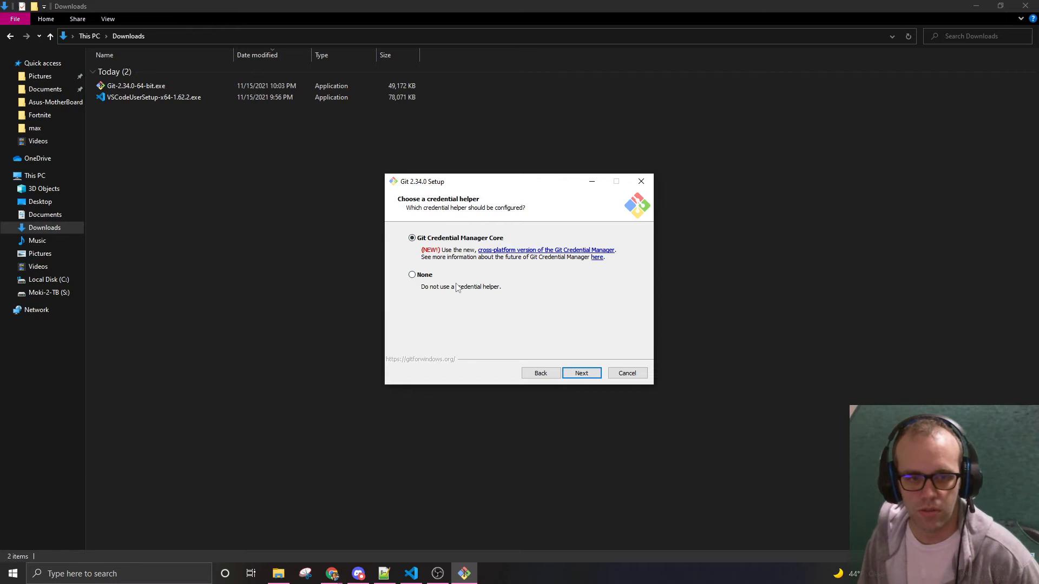
{"action": "mouse_move", "coordinate": [419, 282]}
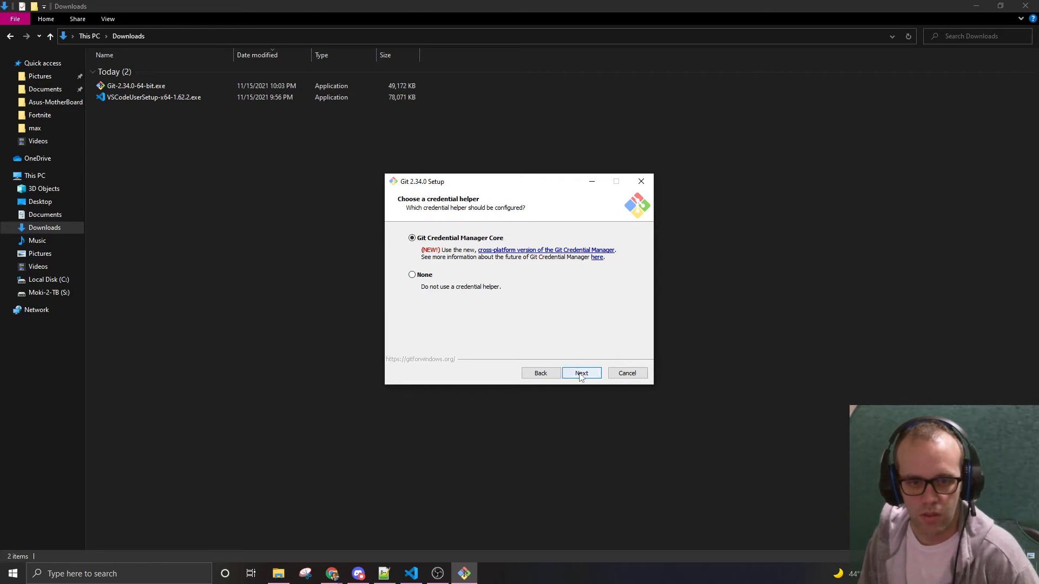
{"action": "left_click", "coordinate": [581, 373]}
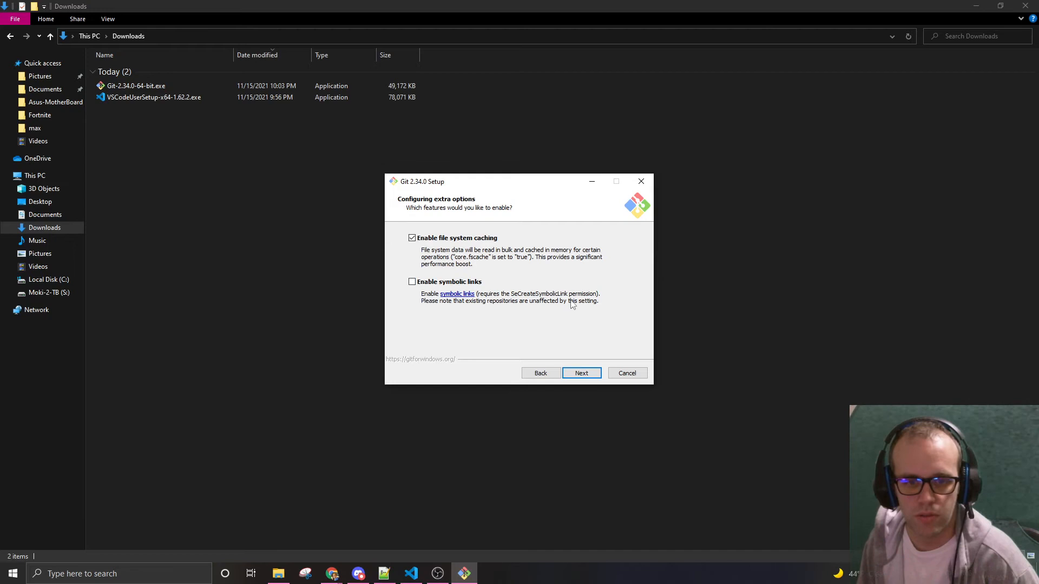
{"action": "mouse_move", "coordinate": [549, 339]}
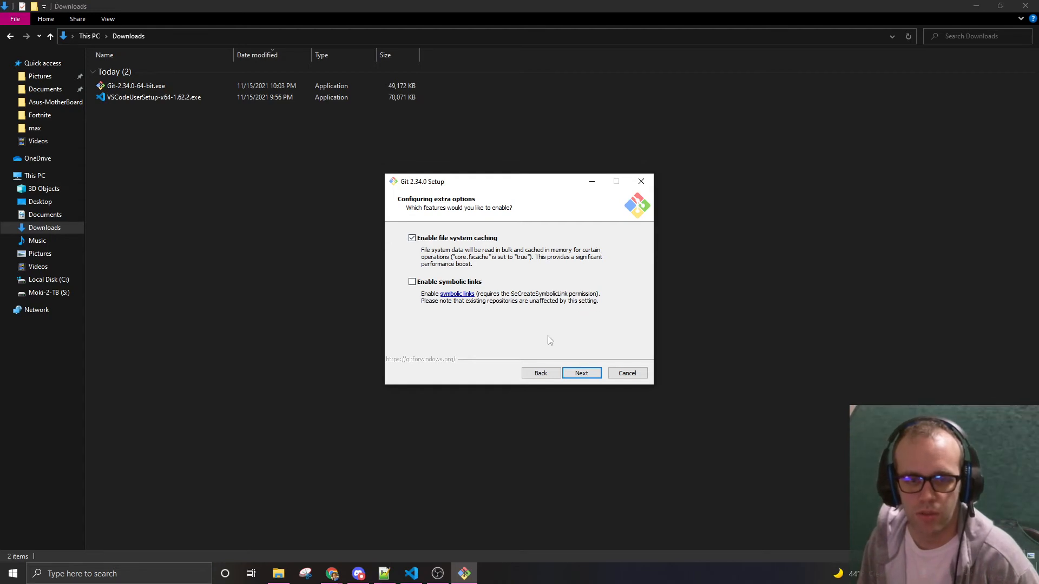
Step: Keep file system caching enabled, leave experimental features unchecked, and start installing
{"action": "left_click", "coordinate": [581, 373]}
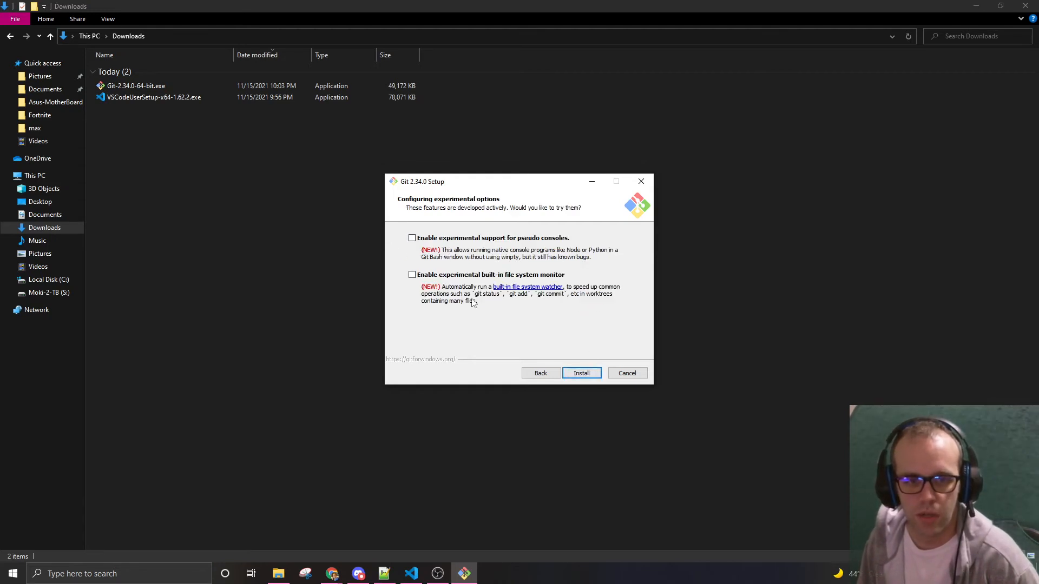
{"action": "mouse_move", "coordinate": [521, 334]}
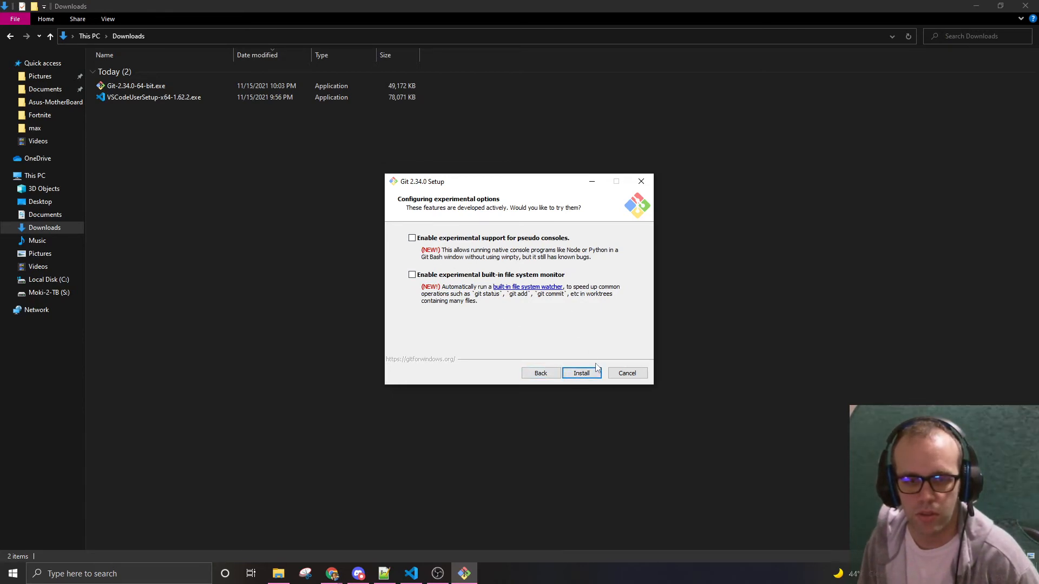
{"action": "left_click", "coordinate": [582, 372]}
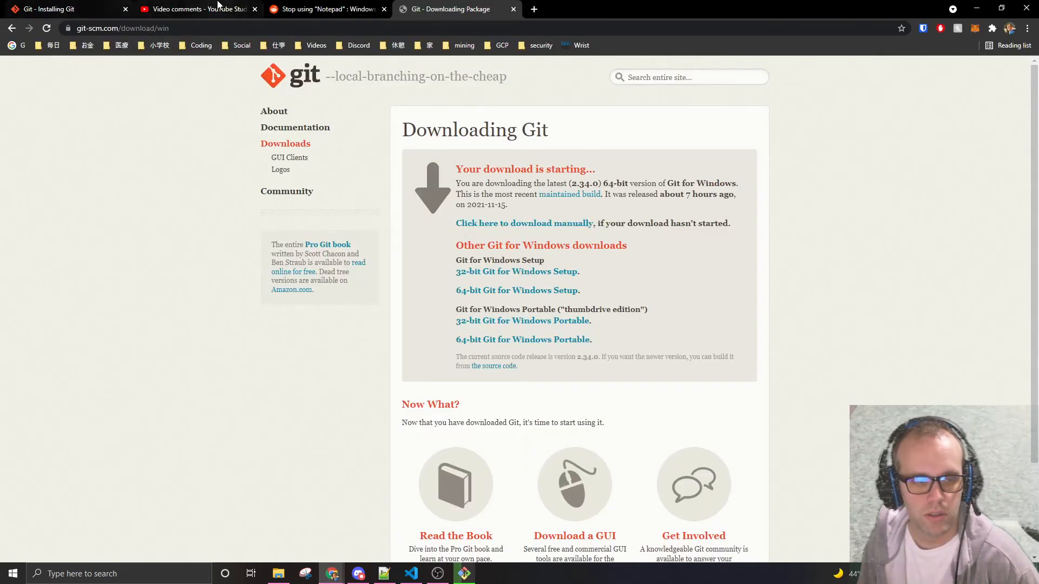
Step: Switch to the Reddit 'Stop using Notepad' thread and scroll through its comments
{"action": "left_click", "coordinate": [197, 9]}
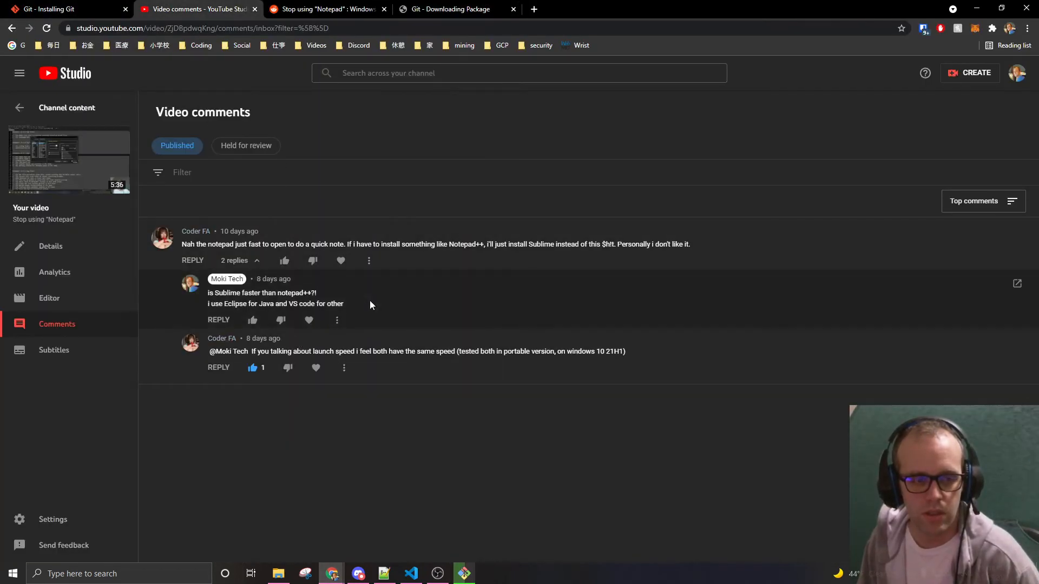
{"action": "left_click", "coordinate": [325, 9]}
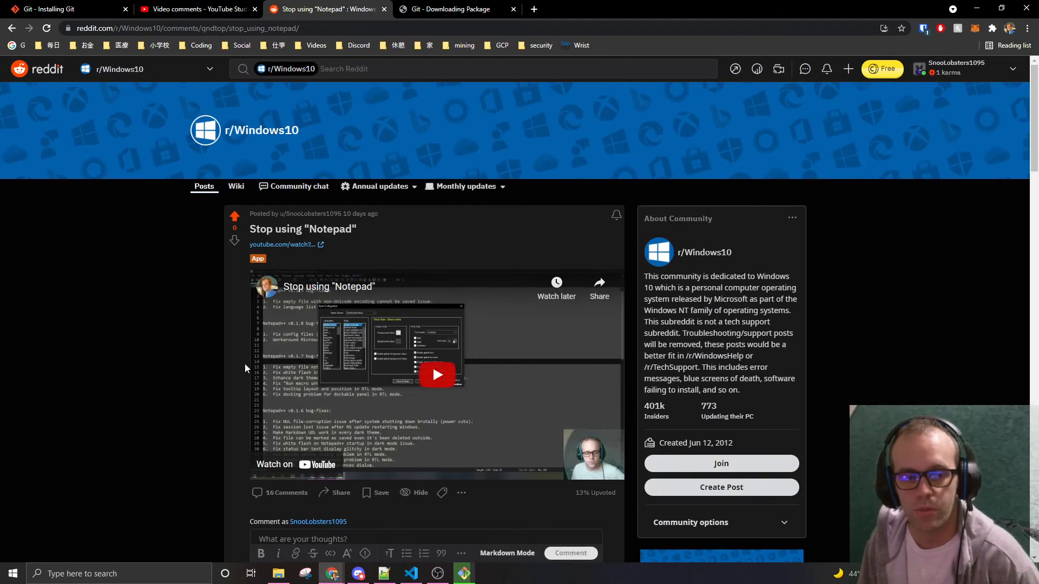
{"action": "scroll", "scroll_direction": "down", "scroll_amount": 3}
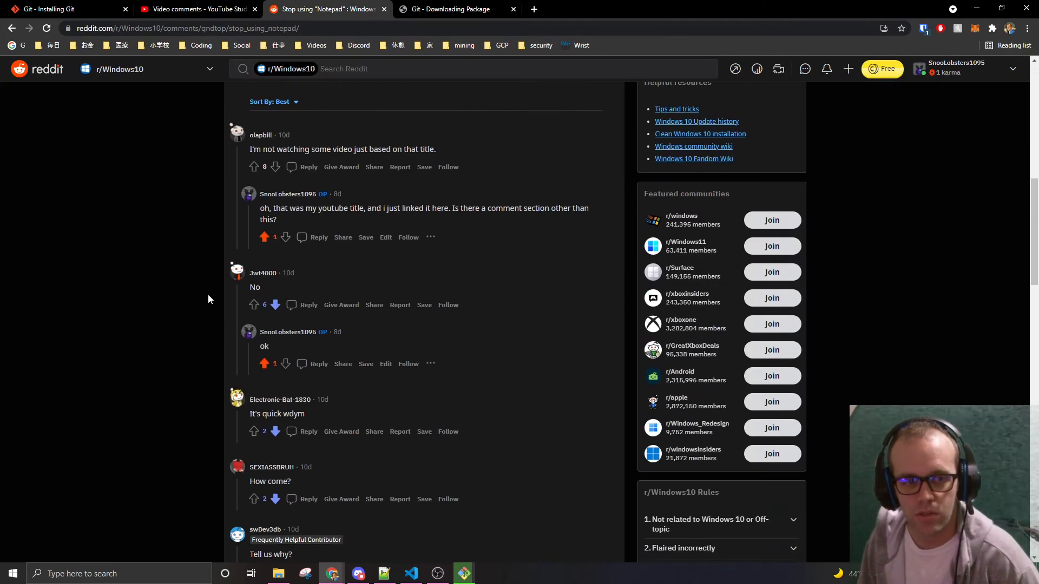
{"action": "mouse_move", "coordinate": [234, 336]}
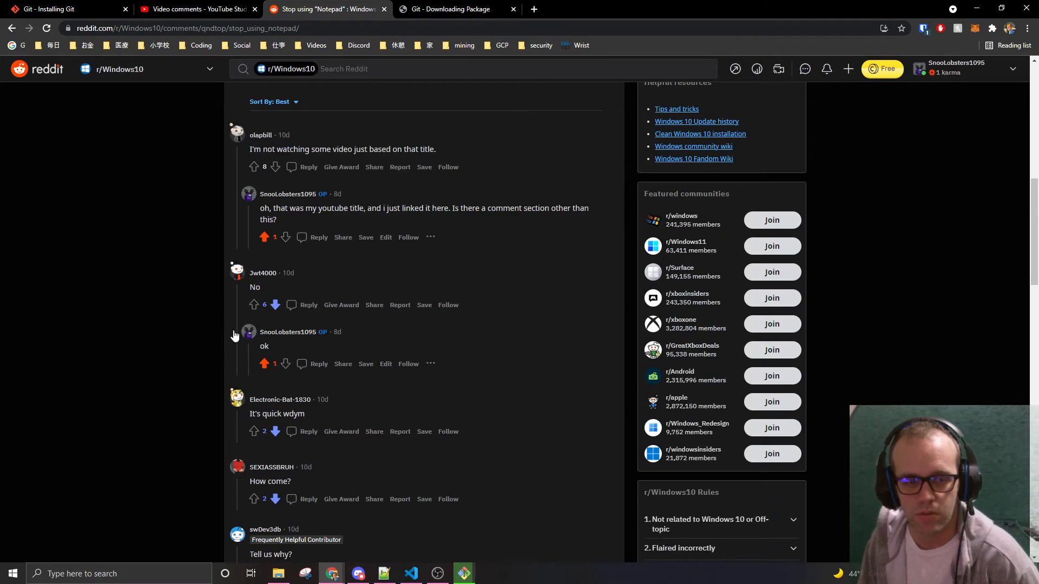
{"action": "scroll", "scroll_direction": "down", "scroll_amount": 3}
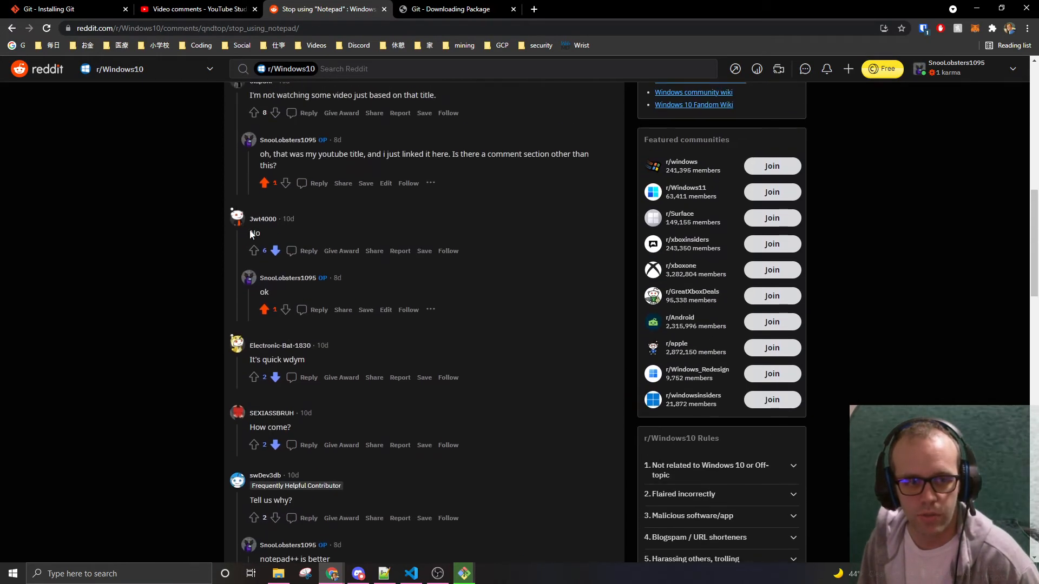
{"action": "scroll", "scroll_direction": "down", "scroll_amount": 3}
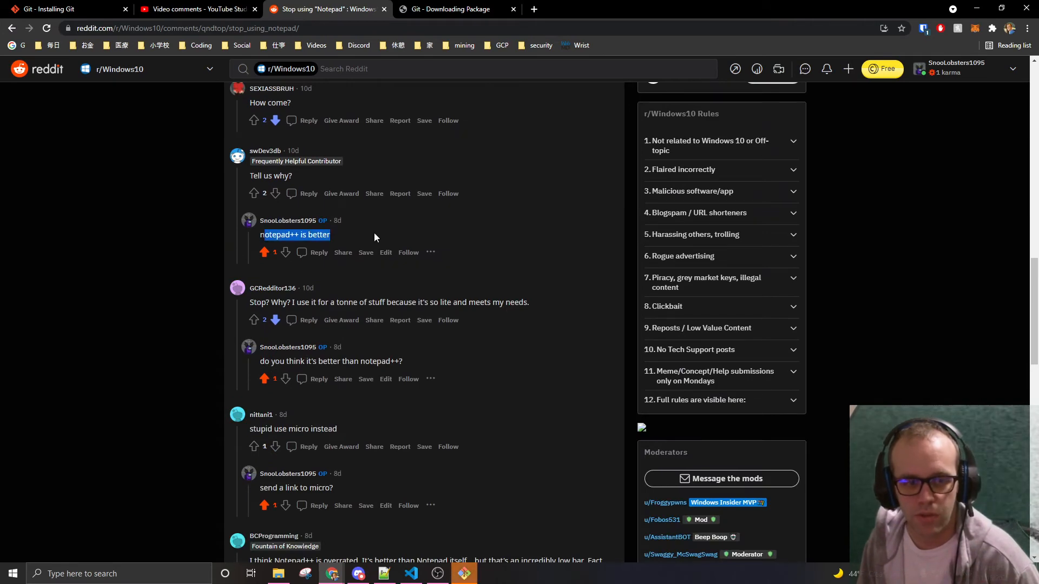
{"action": "scroll", "scroll_direction": "down", "scroll_amount": 3}
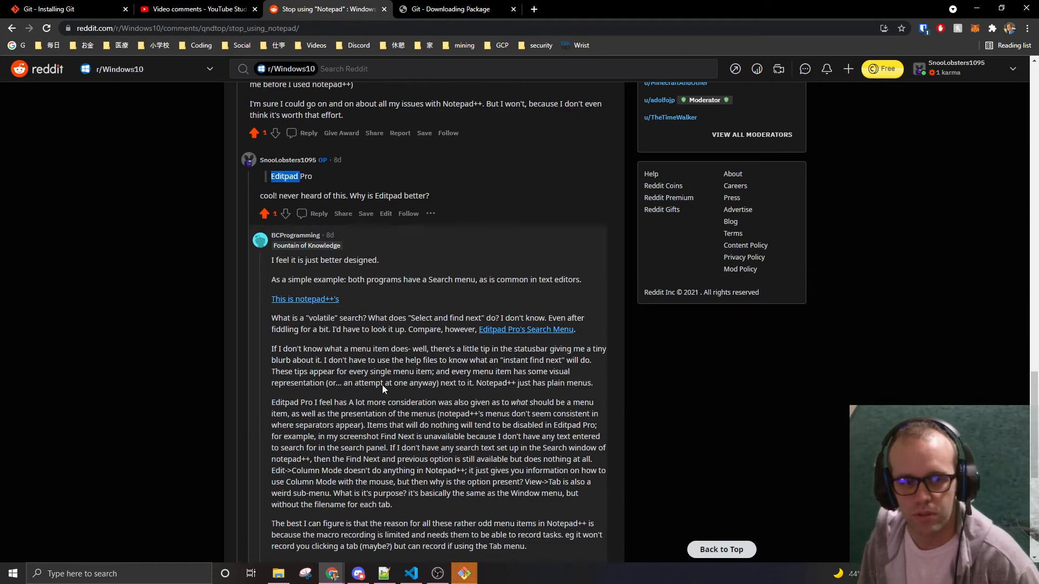
{"action": "scroll", "scroll_direction": "down", "scroll_amount": 3}
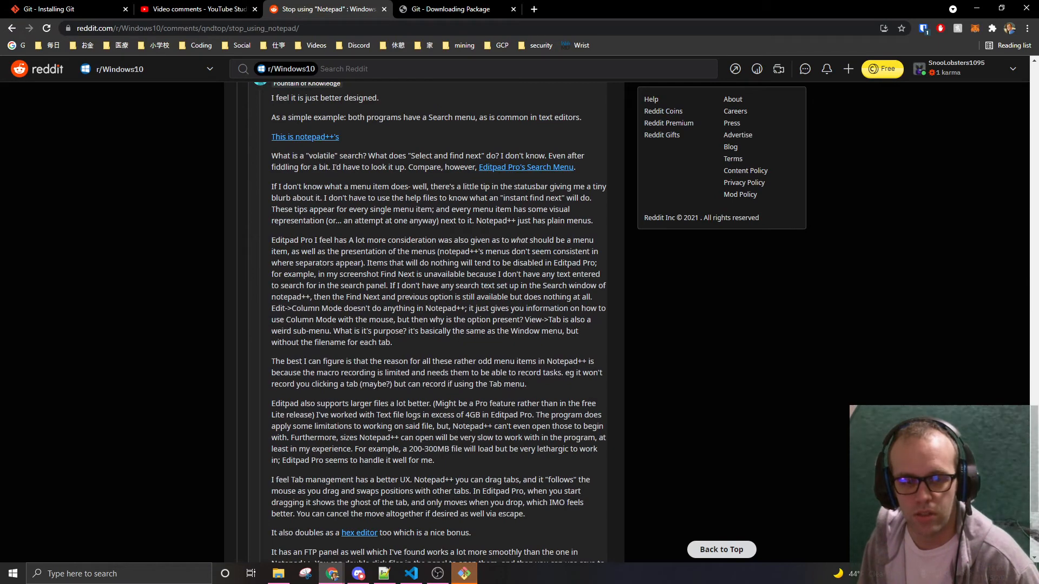
{"action": "scroll", "scroll_direction": "down", "scroll_amount": 3}
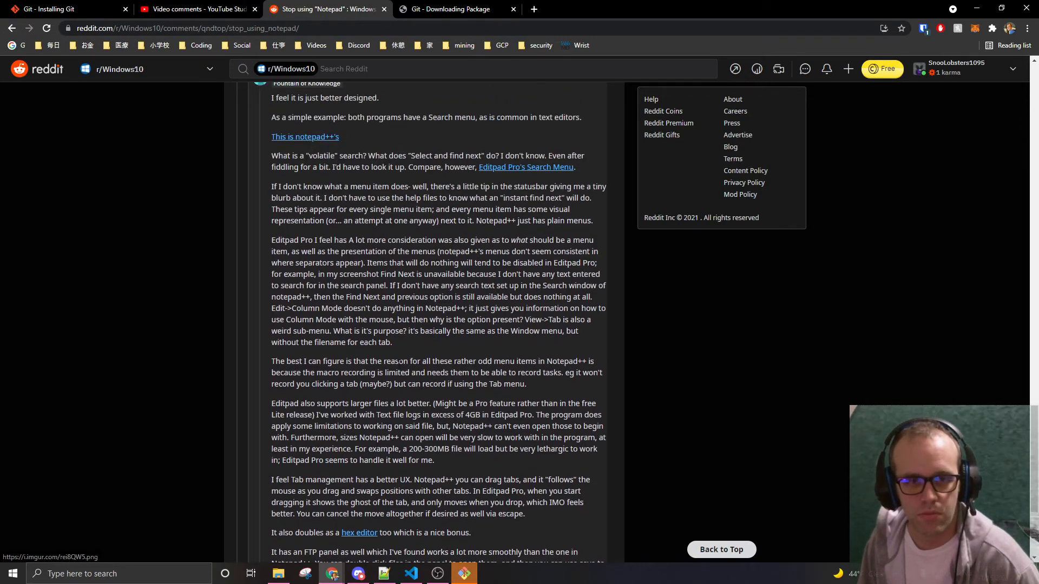
{"action": "scroll", "scroll_direction": "down", "scroll_amount": 3}
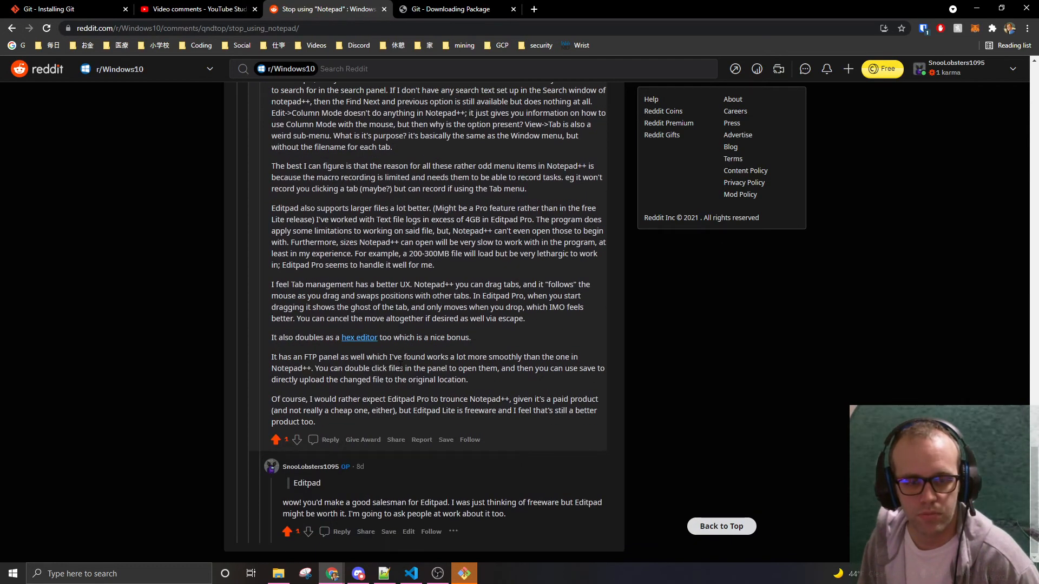
{"action": "scroll", "scroll_direction": "up", "scroll_amount": 3}
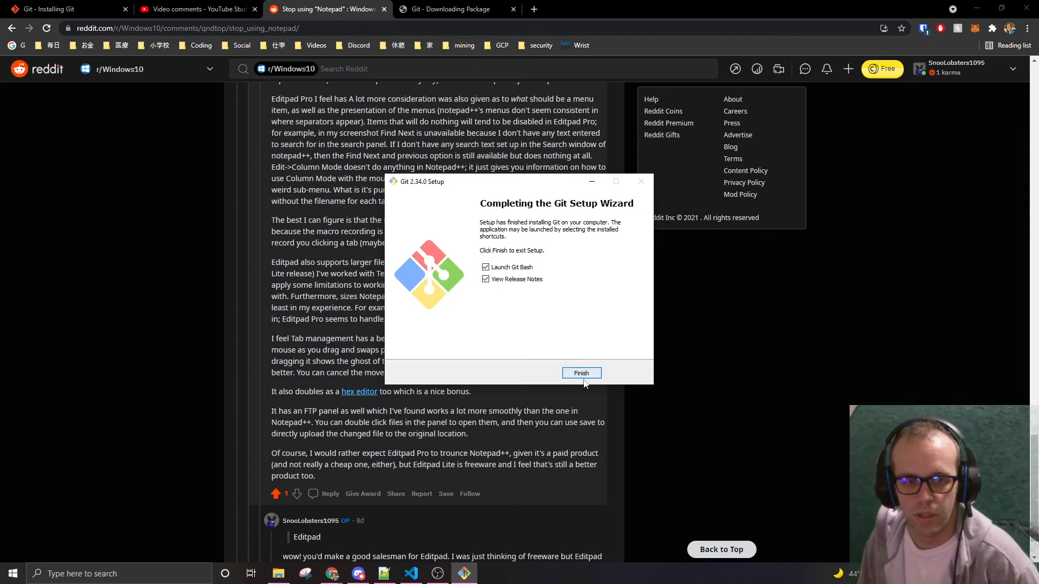
Step: Finish setup with Launch Git Bash checked and bring Git Bash to the front
{"action": "left_click", "coordinate": [581, 373]}
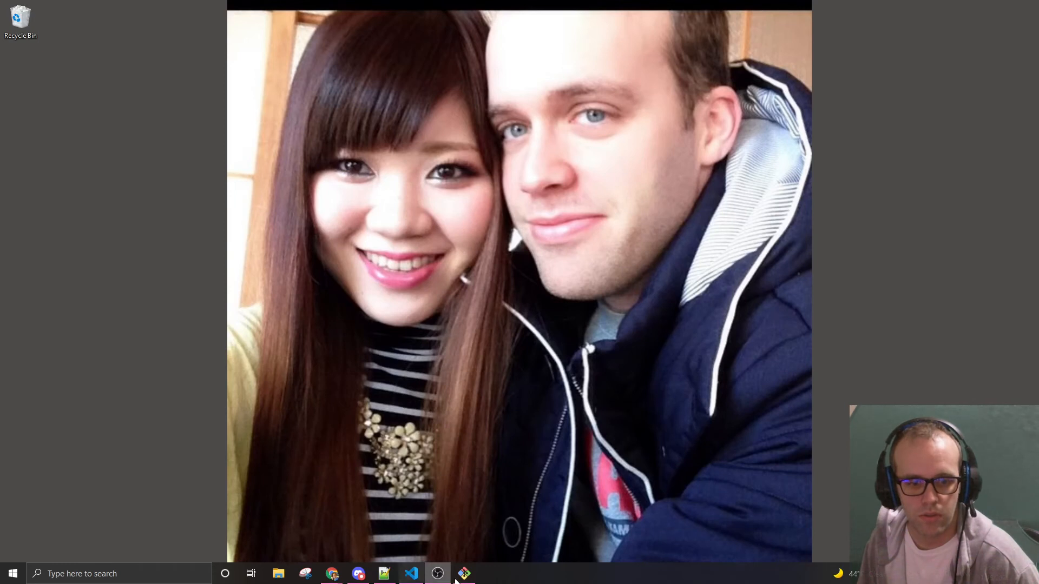
{"action": "left_click", "coordinate": [464, 574]}
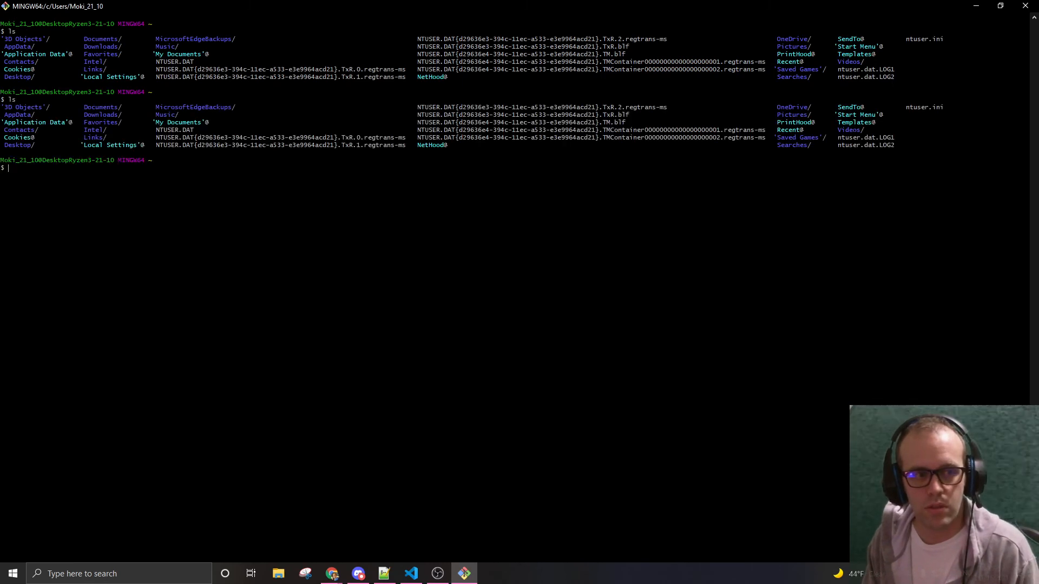
Step: Clear the Git Bash screen and pick a larger font under Options > Text
{"action": "type", "text": "clear"}
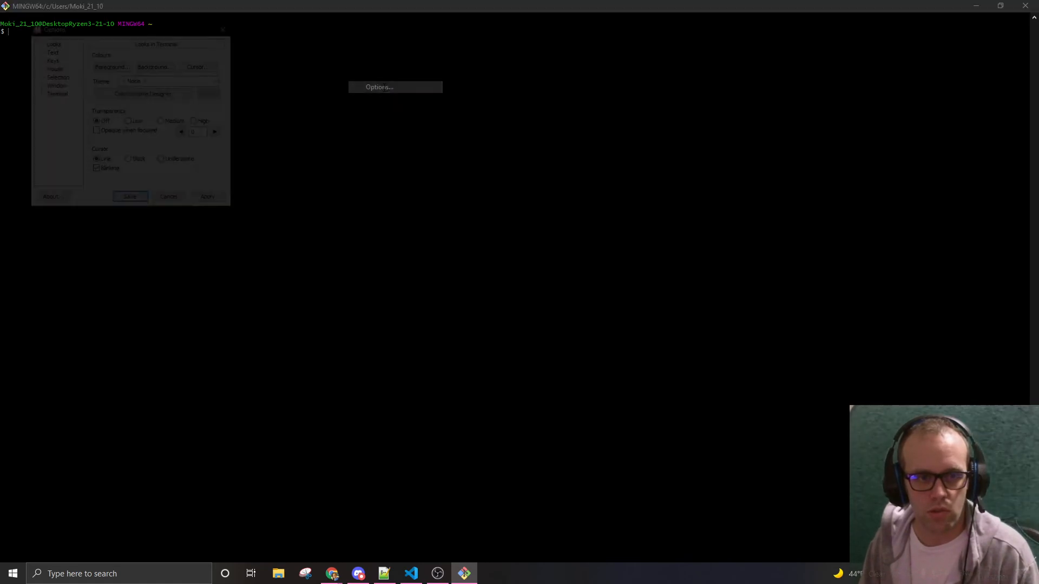
{"action": "left_click_drag", "start_coordinate": [156, 44], "coordinate": [496, 102]}
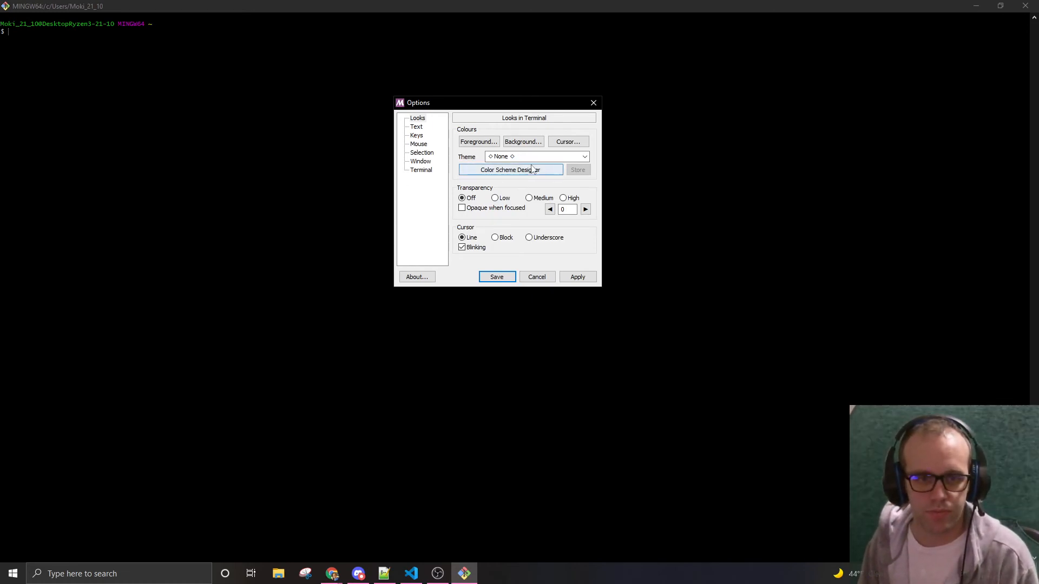
{"action": "left_click", "coordinate": [417, 127]}
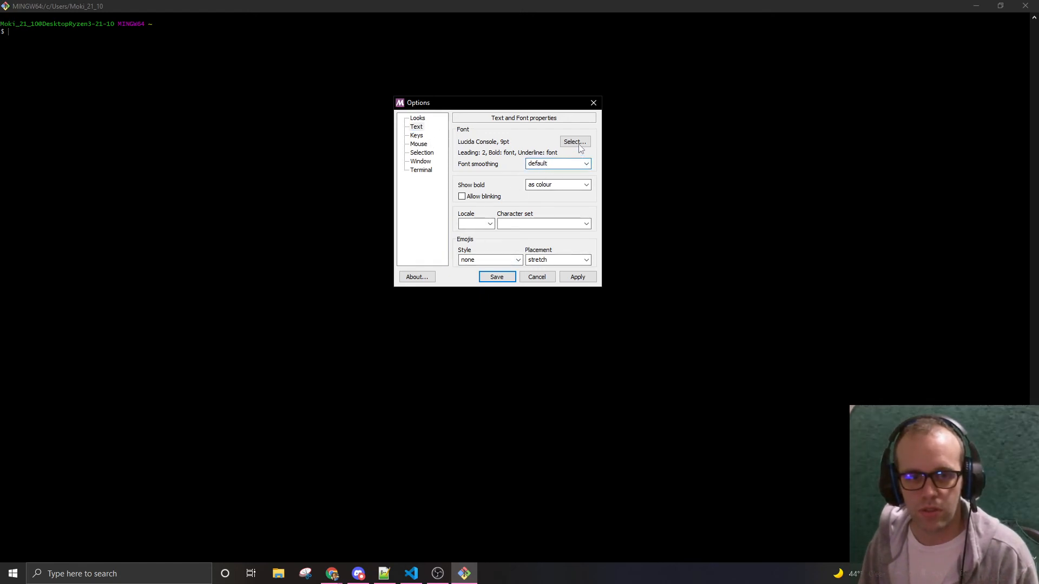
{"action": "left_click", "coordinate": [573, 142]}
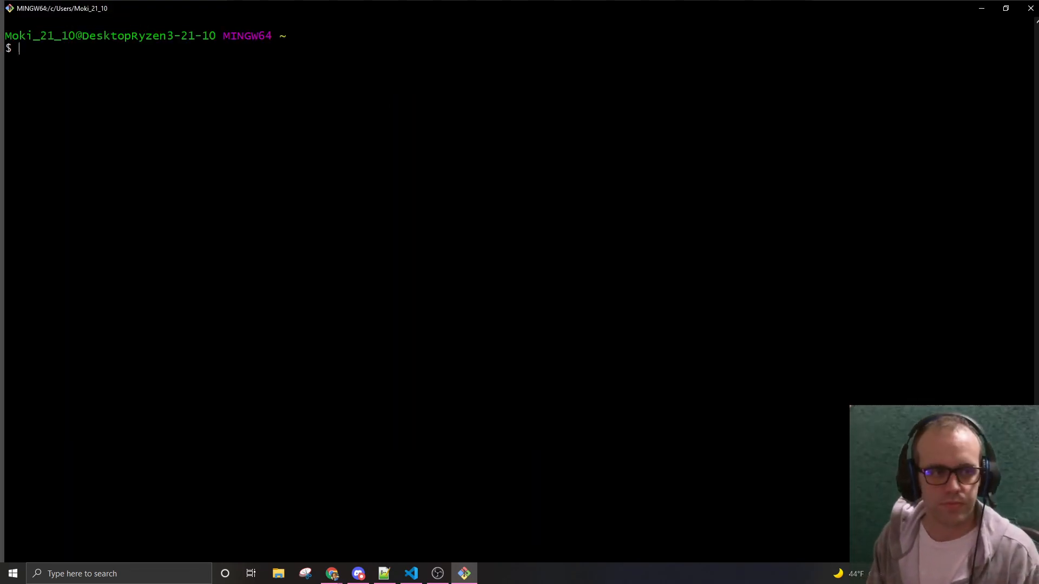
Step: List the home folder's contents, then run cd, cd ~ and cd Downloads/
{"action": "type", "text": "li"}
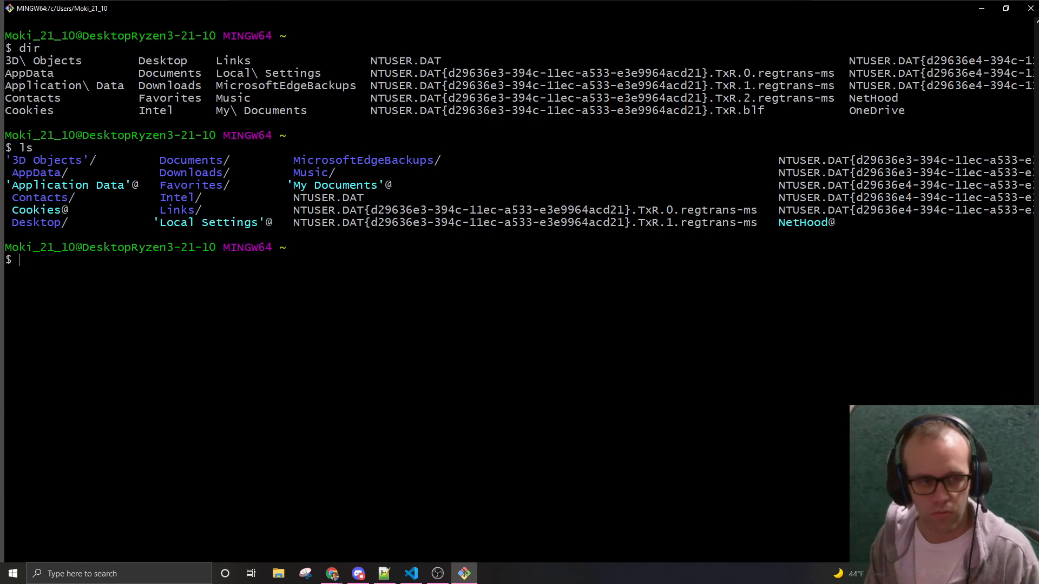
{"action": "type", "text": "cd"}
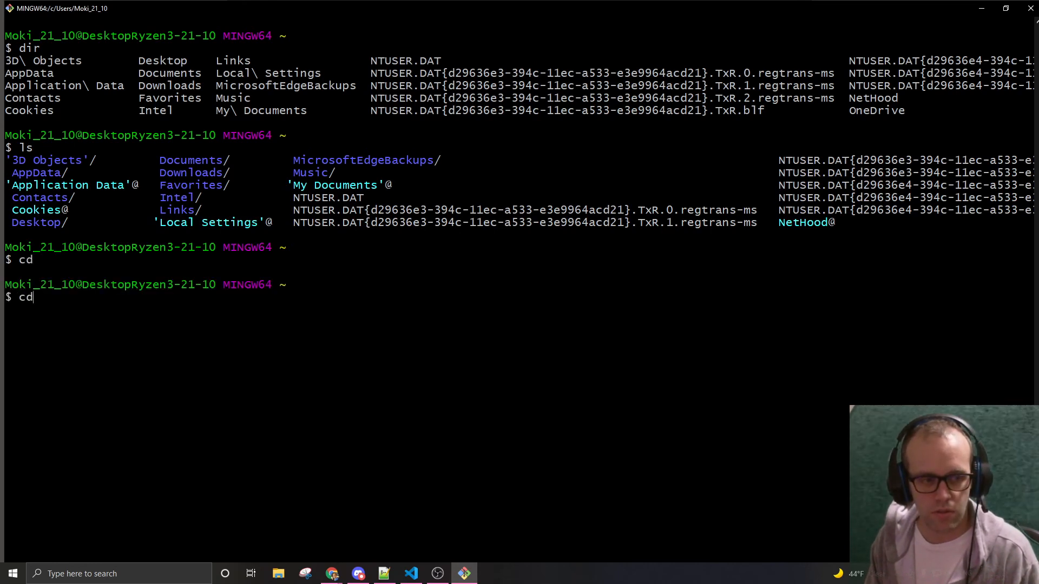
{"action": "type", "text": "~"}
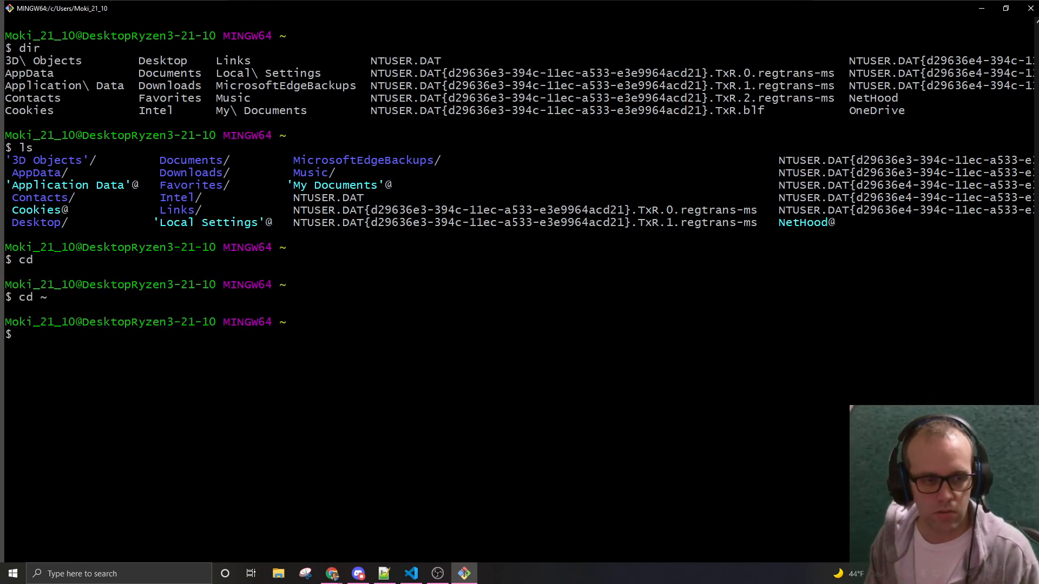
{"action": "type", "text": "cd"}
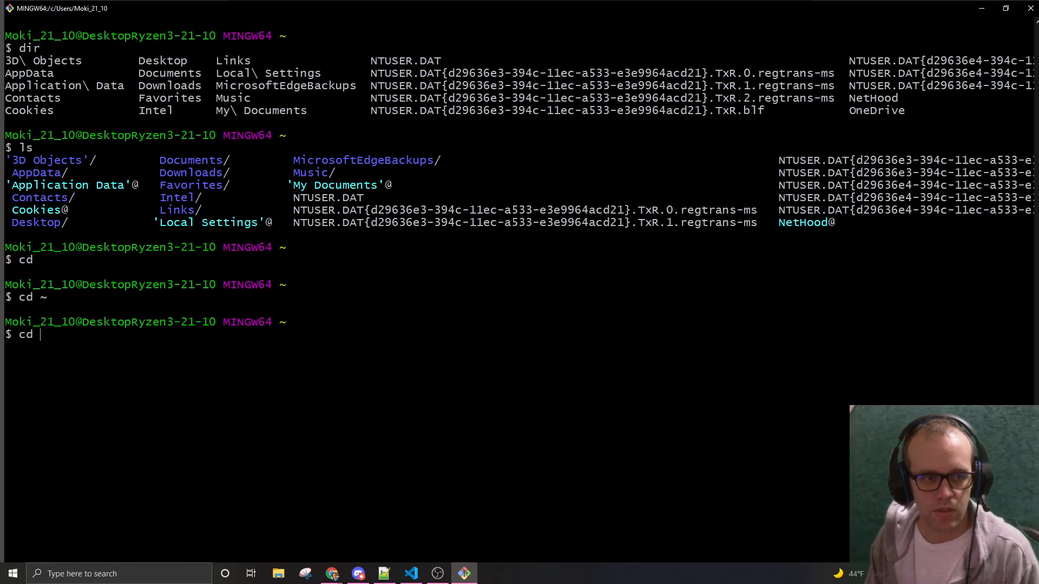
{"action": "type", "text": "Downloads/"}
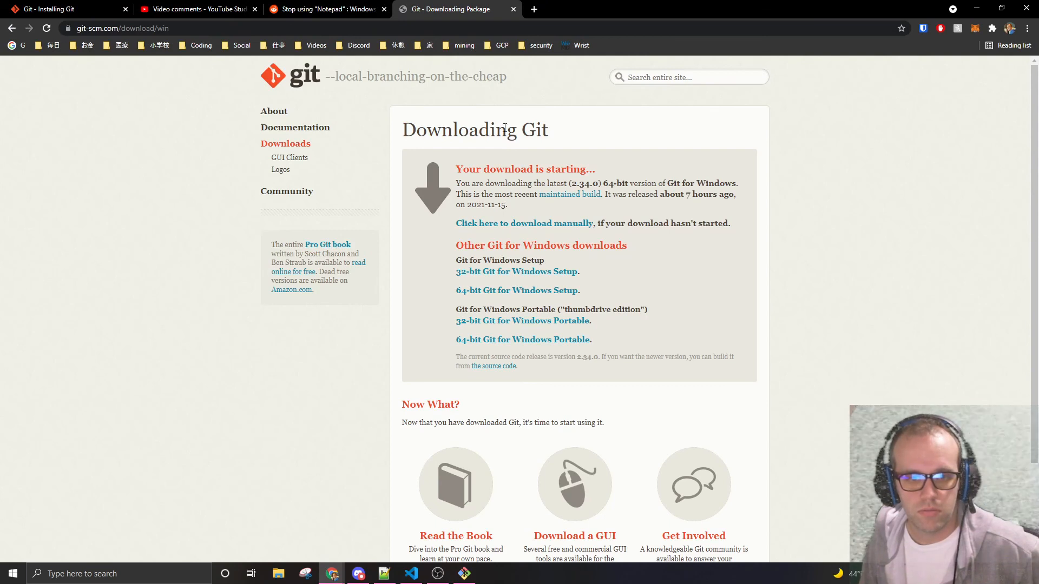
Step: Highlight 'Downloading' on the Git download page, scroll down, then bring Visual Studio Code forward
{"action": "double_click", "coordinate": [460, 129]}
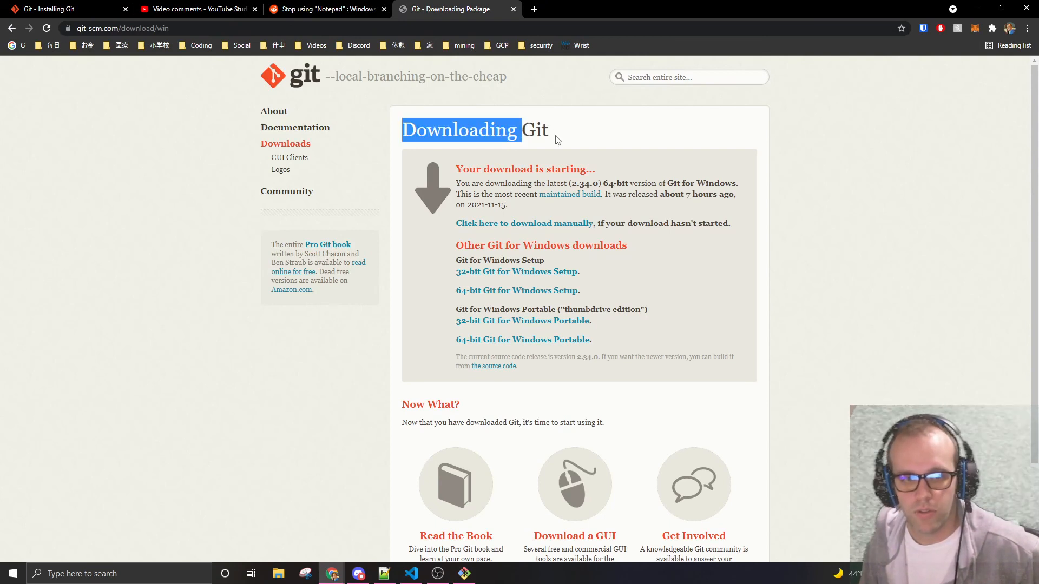
{"action": "scroll", "scroll_direction": "down", "scroll_amount": 3}
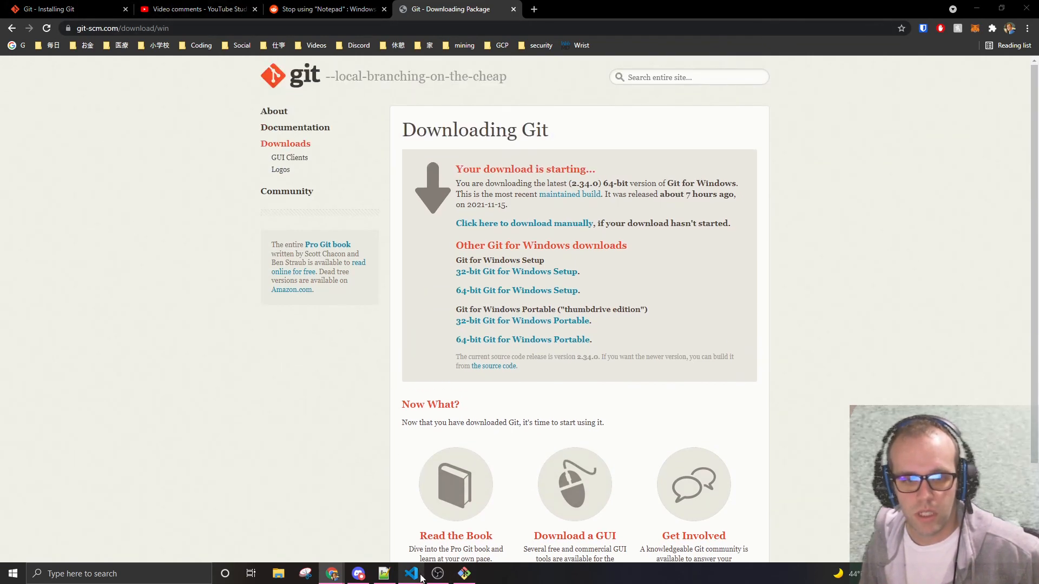
{"action": "left_click", "coordinate": [410, 574]}
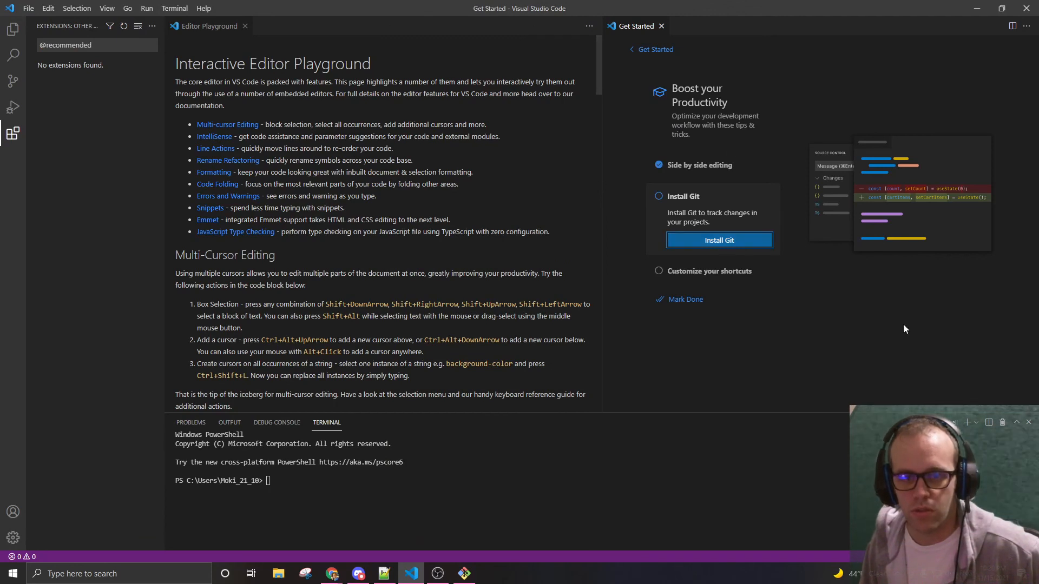